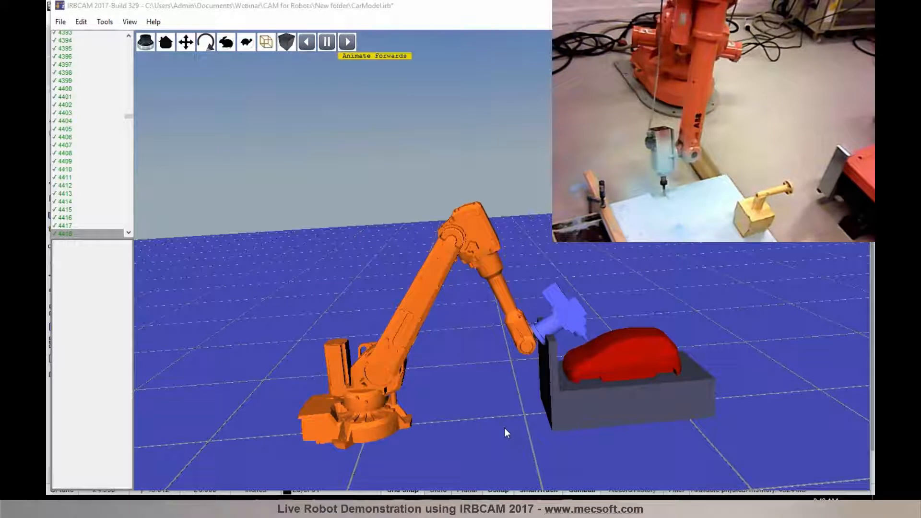
- Animate the toolpath forwards from an earlier point so the spindle lowers onto the car model
{"action": "left_click", "coordinate": [346, 41]}
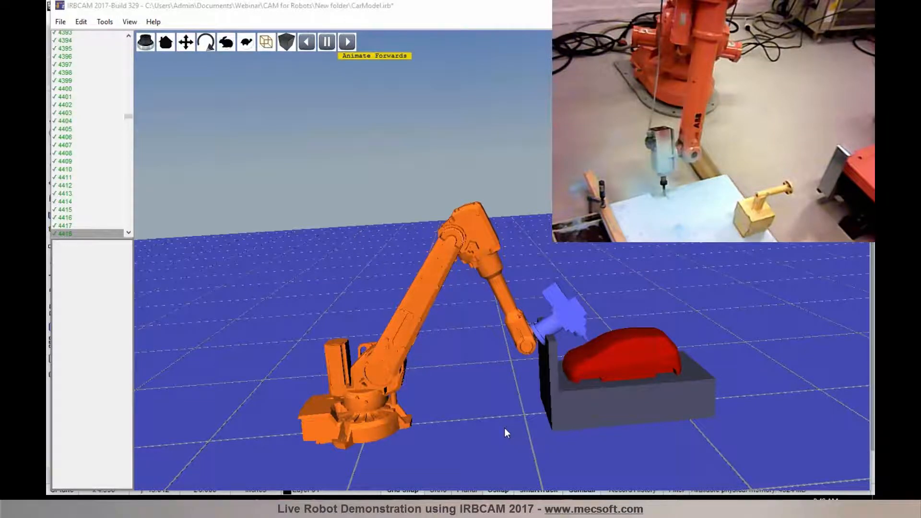
{"action": "left_click", "coordinate": [346, 41]}
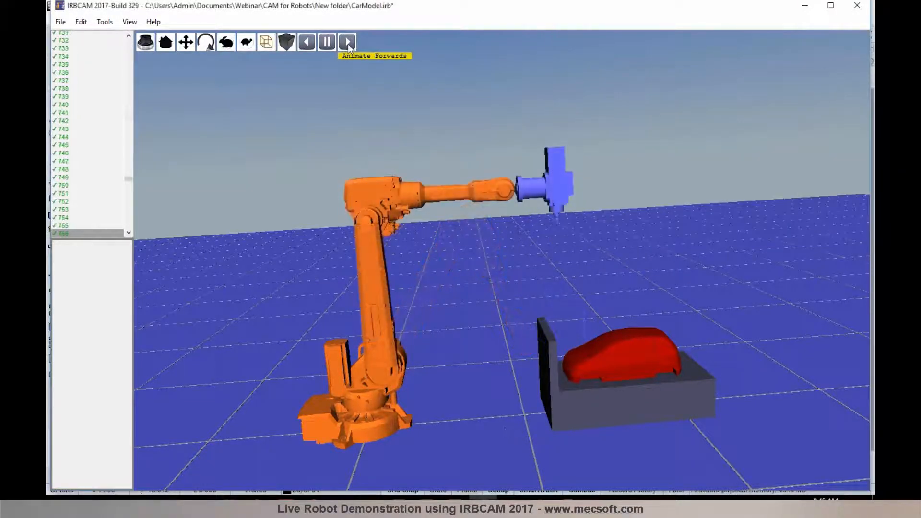
{"action": "left_click", "coordinate": [346, 42]}
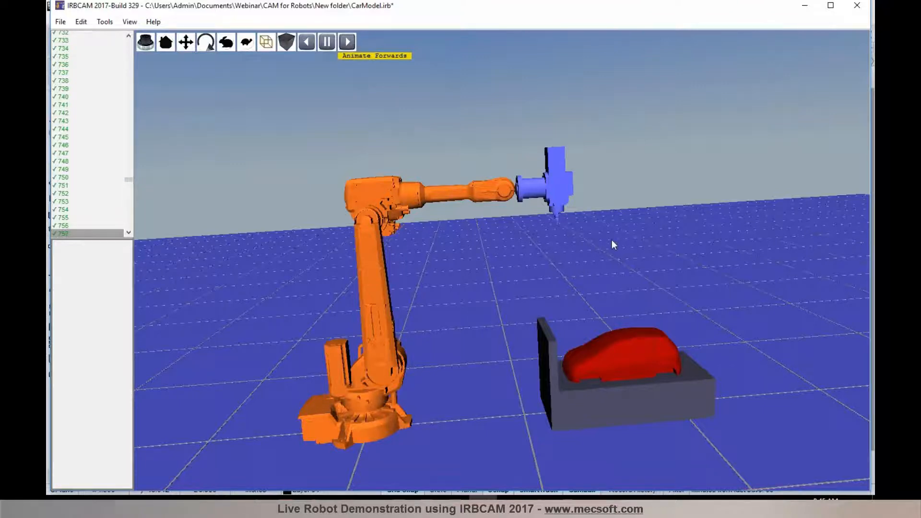
{"action": "left_click", "coordinate": [346, 42]}
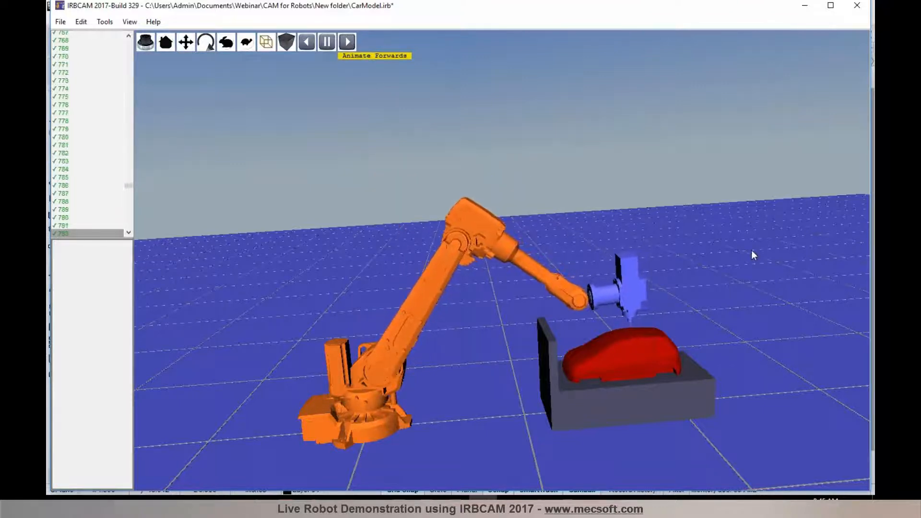
{"action": "left_click", "coordinate": [346, 41]}
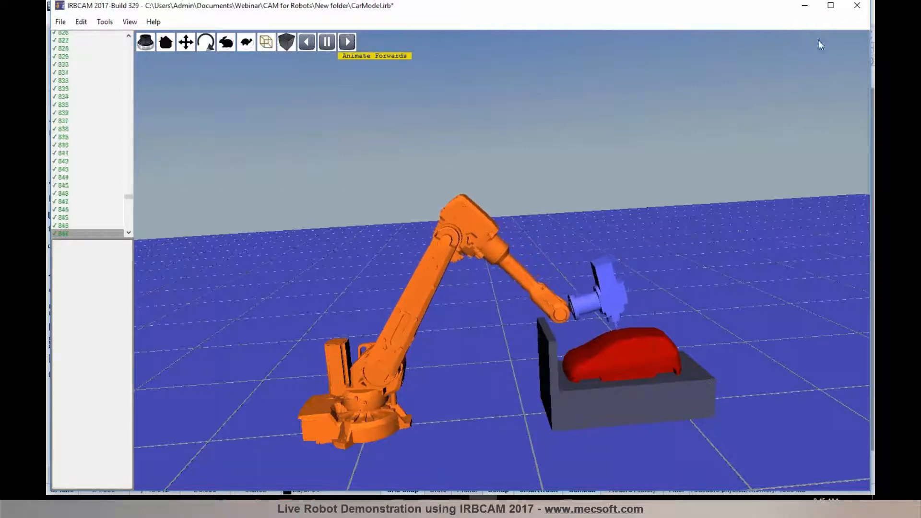
{"action": "left_click", "coordinate": [346, 41]}
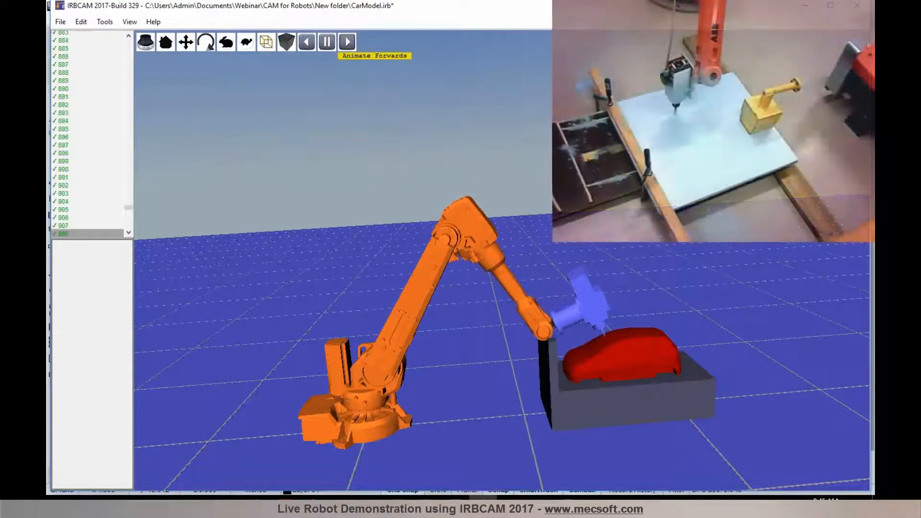
- Keep Animate Forwards running until playback reaches toolpath point 1530 over the car's top
{"action": "left_click", "coordinate": [348, 41]}
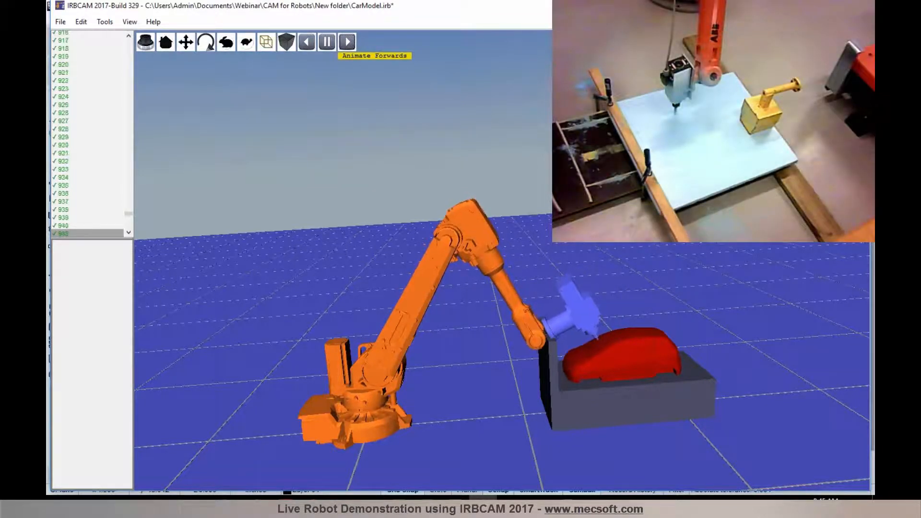
{"action": "left_click", "coordinate": [346, 41]}
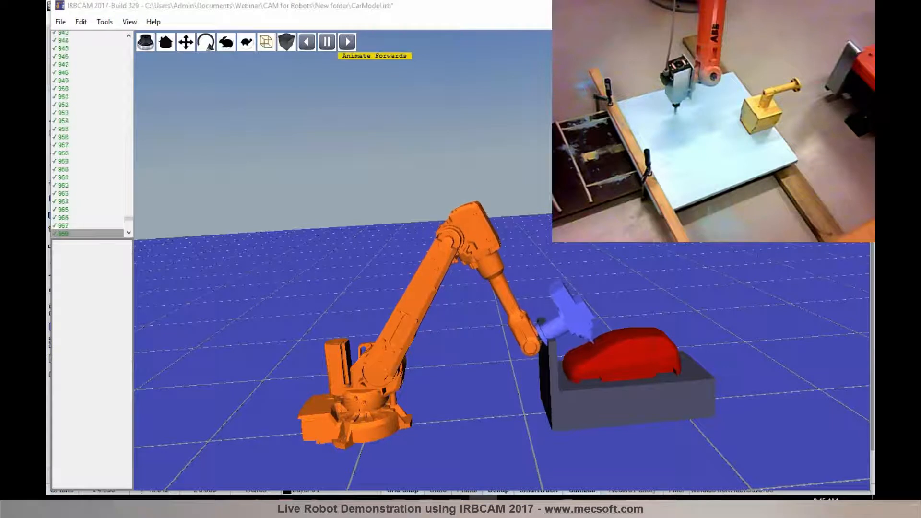
{"action": "left_click", "coordinate": [346, 42]}
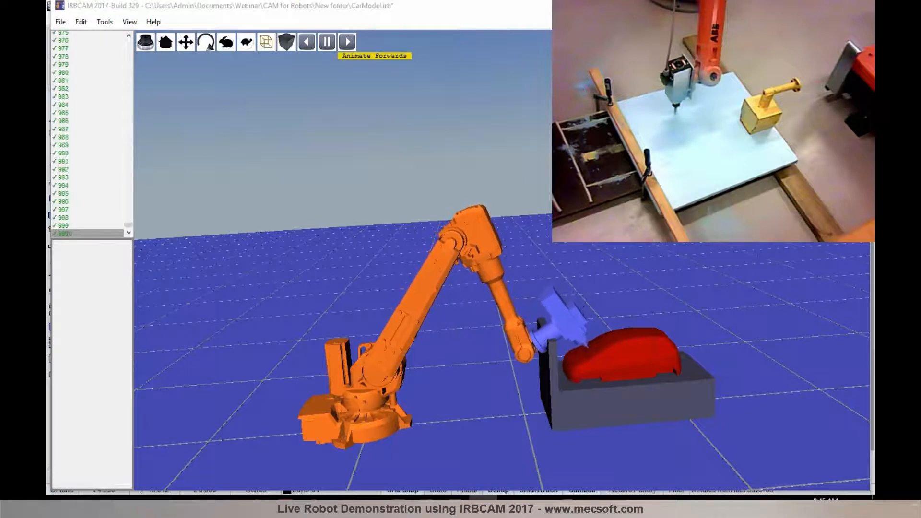
{"action": "left_click", "coordinate": [346, 41]}
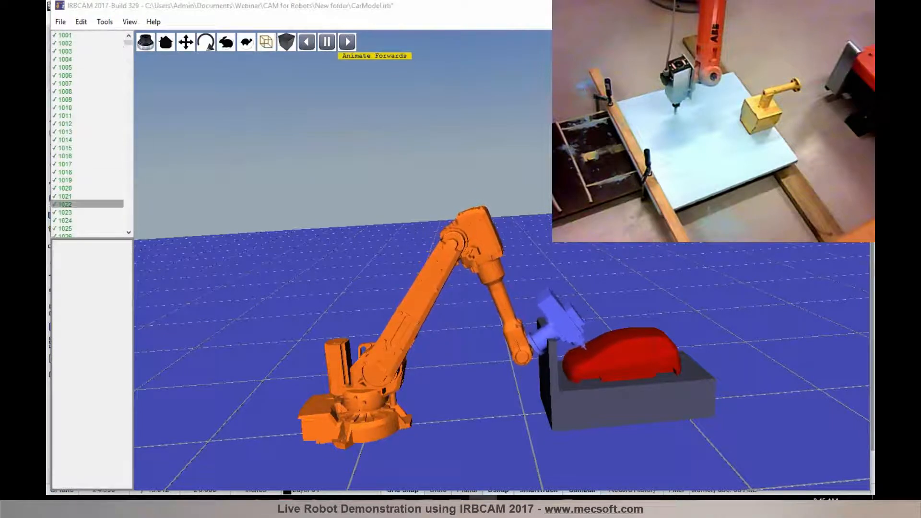
{"action": "left_click", "coordinate": [346, 41]}
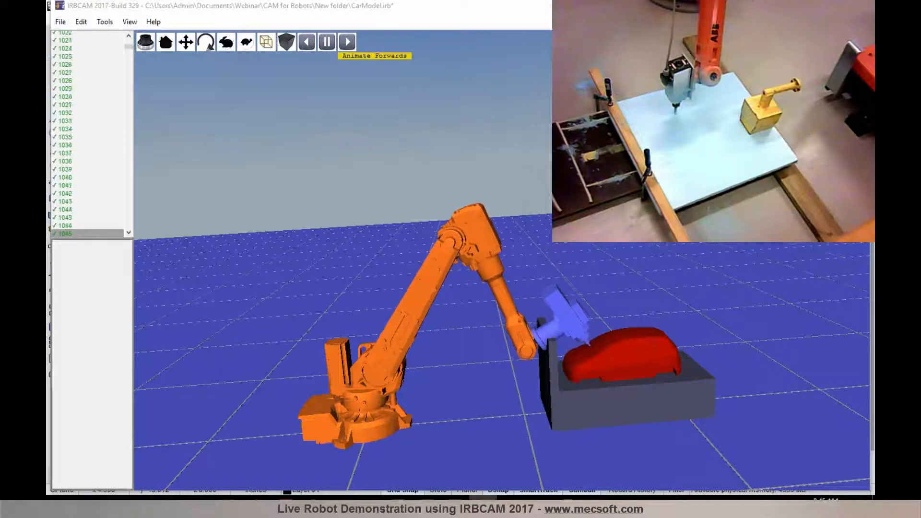
{"action": "left_click", "coordinate": [346, 41]}
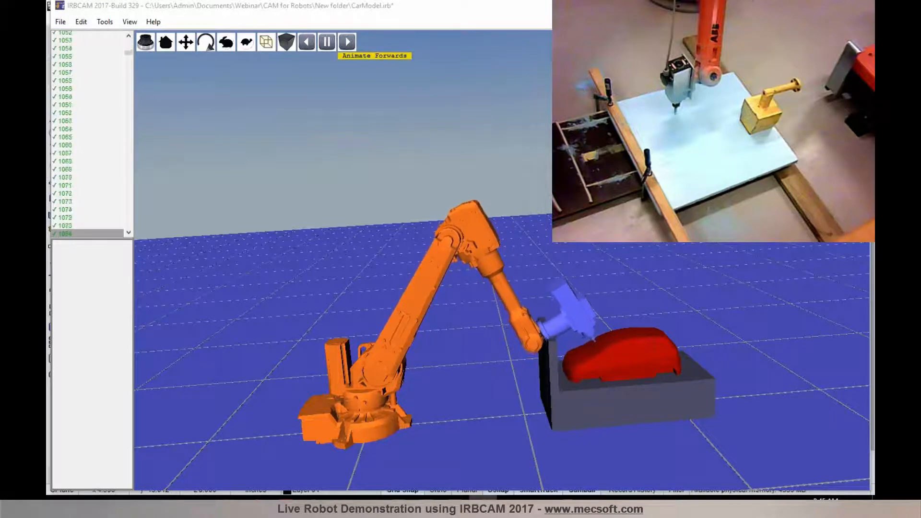
{"action": "left_click", "coordinate": [346, 41]}
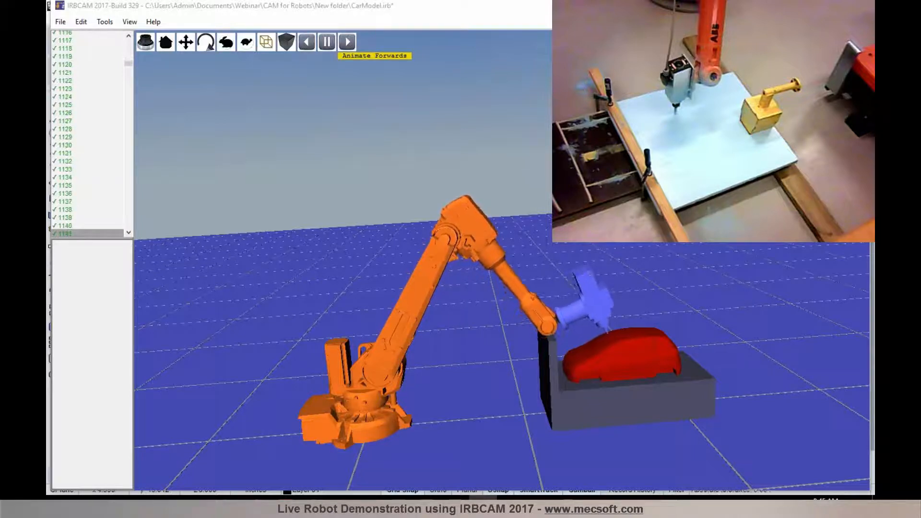
{"action": "left_click", "coordinate": [347, 41]}
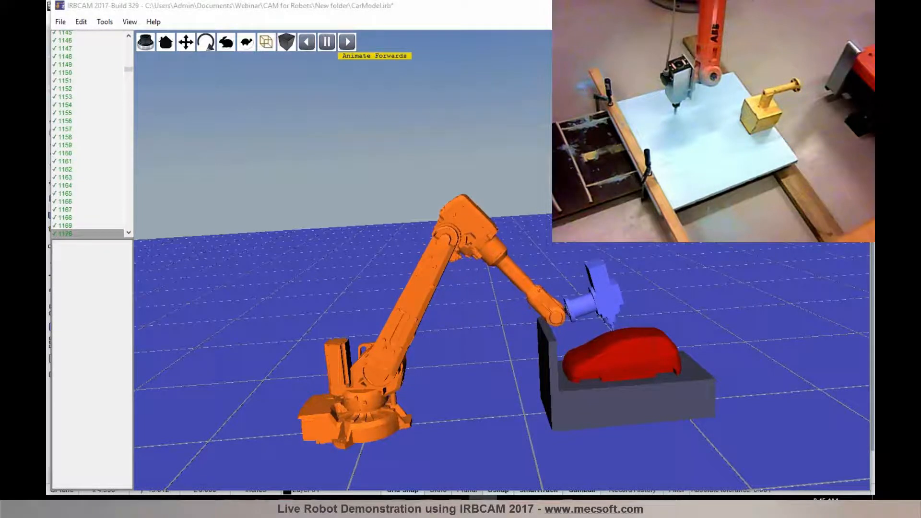
{"action": "left_click", "coordinate": [346, 42]}
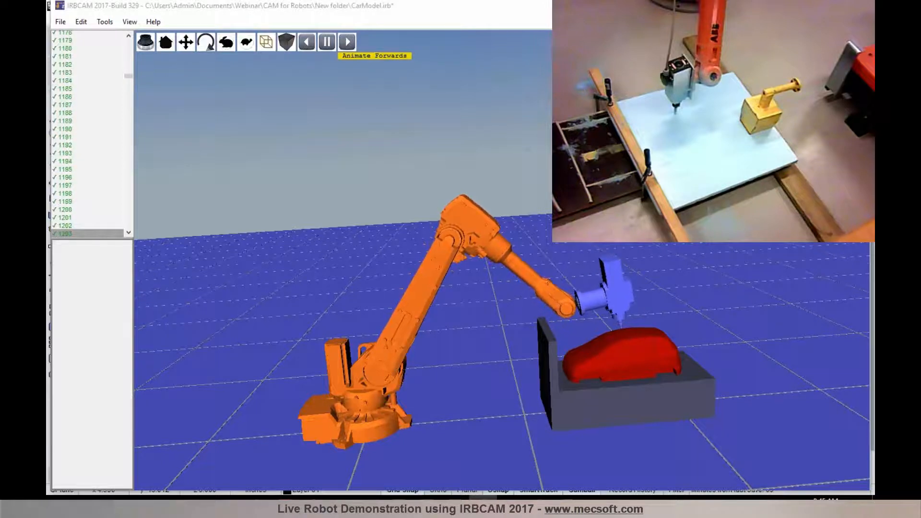
{"action": "left_click", "coordinate": [346, 42]}
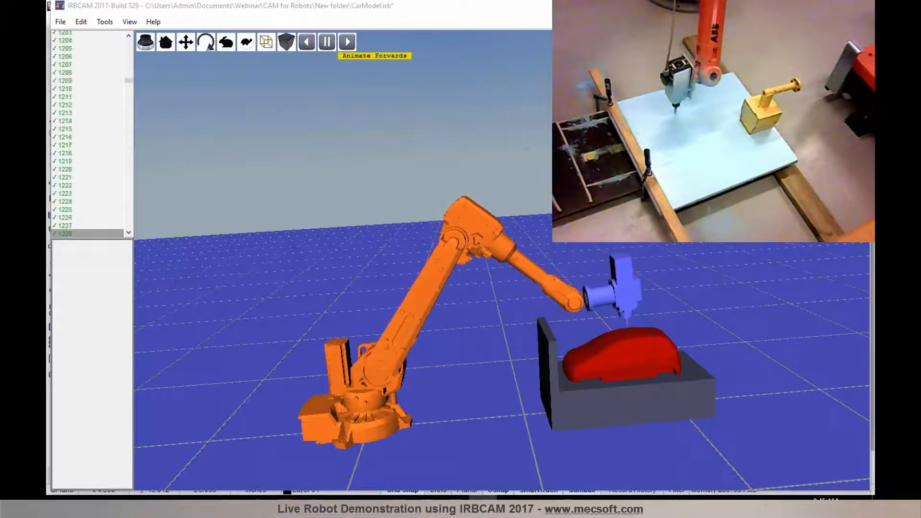
{"action": "left_click", "coordinate": [346, 42]}
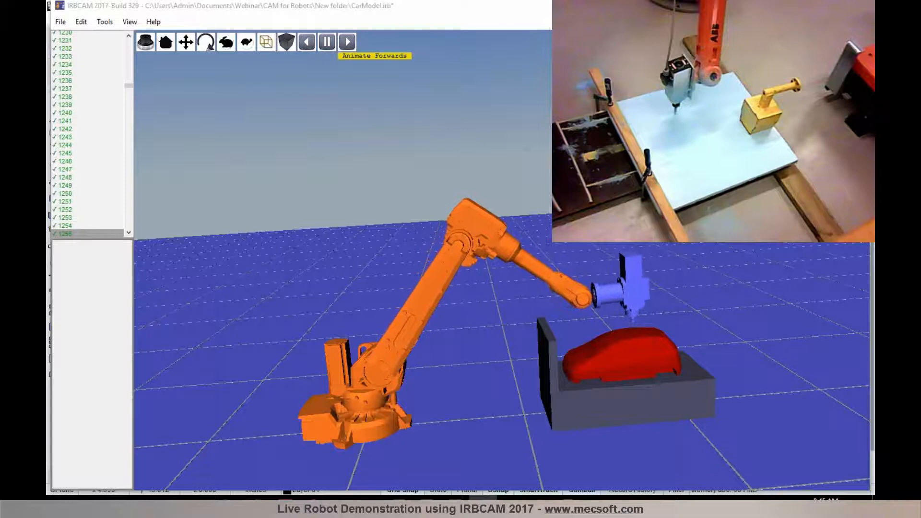
{"action": "left_click", "coordinate": [346, 41]}
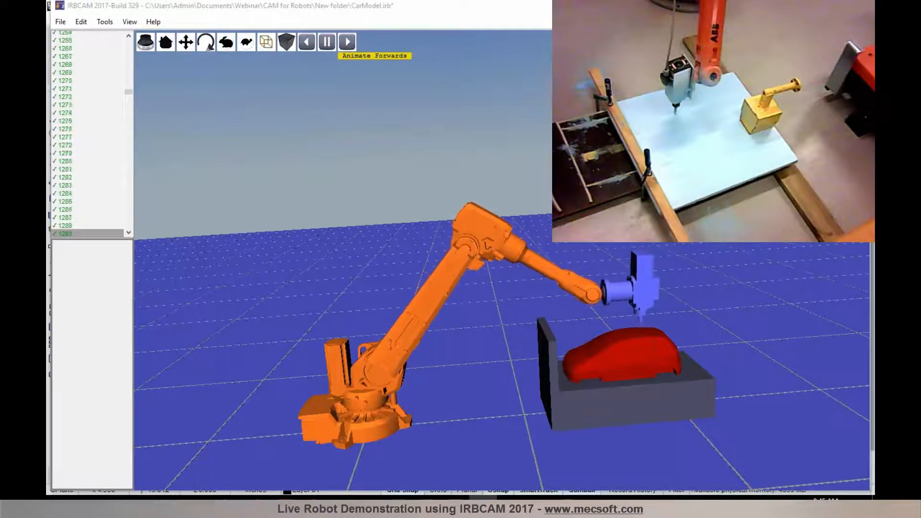
{"action": "left_click", "coordinate": [346, 41]}
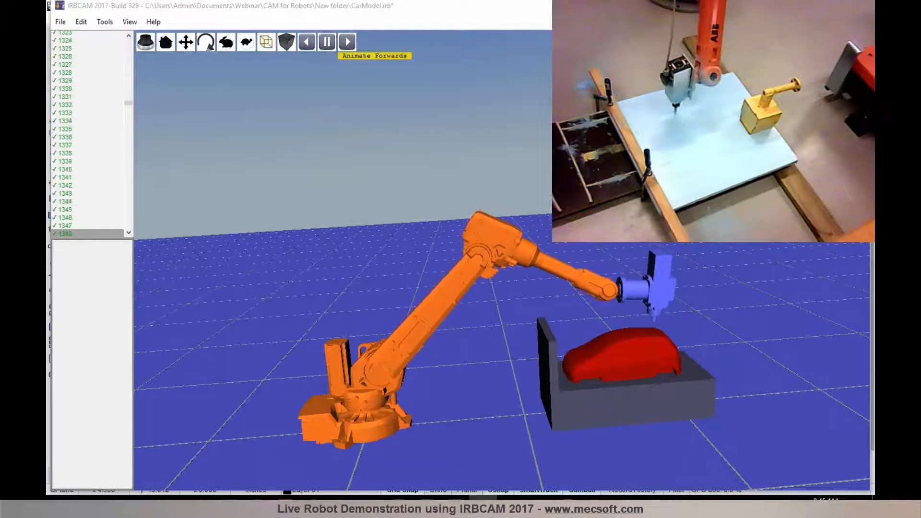
{"action": "left_click", "coordinate": [347, 42]}
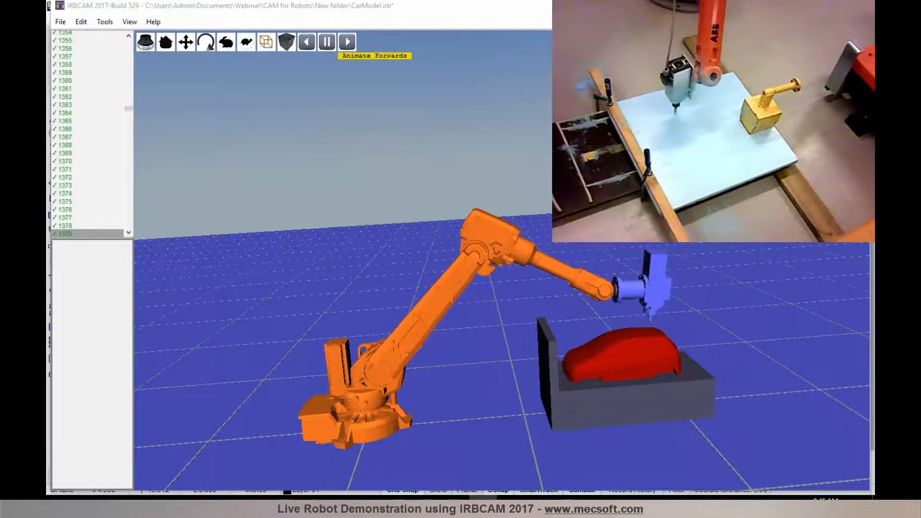
{"action": "left_click", "coordinate": [345, 41]}
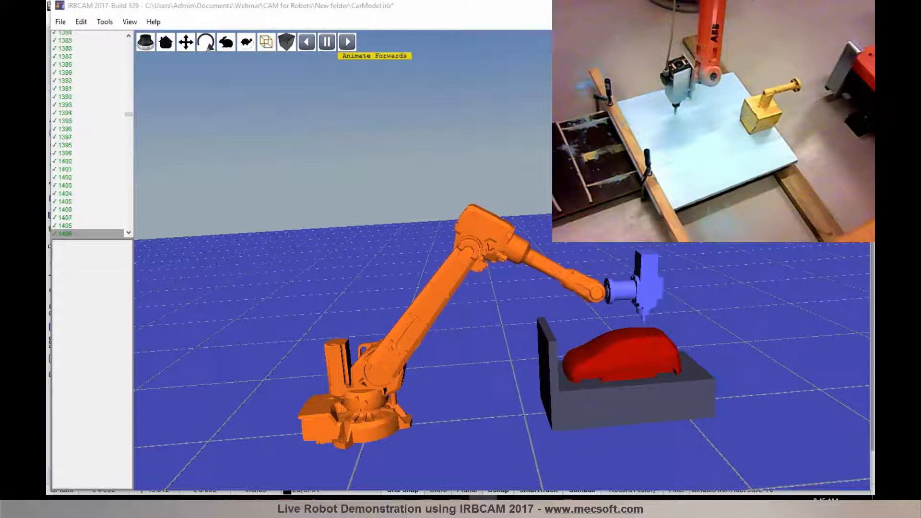
{"action": "left_click", "coordinate": [346, 42]}
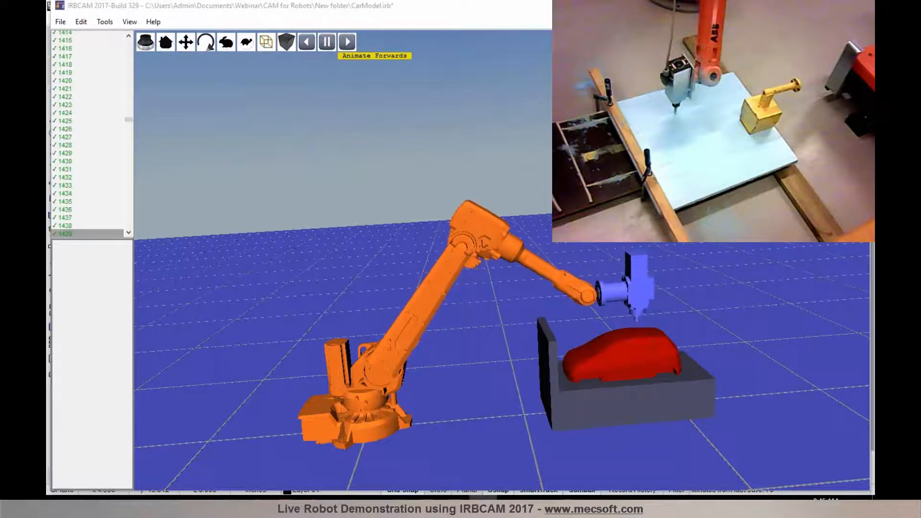
{"action": "left_click", "coordinate": [346, 41]}
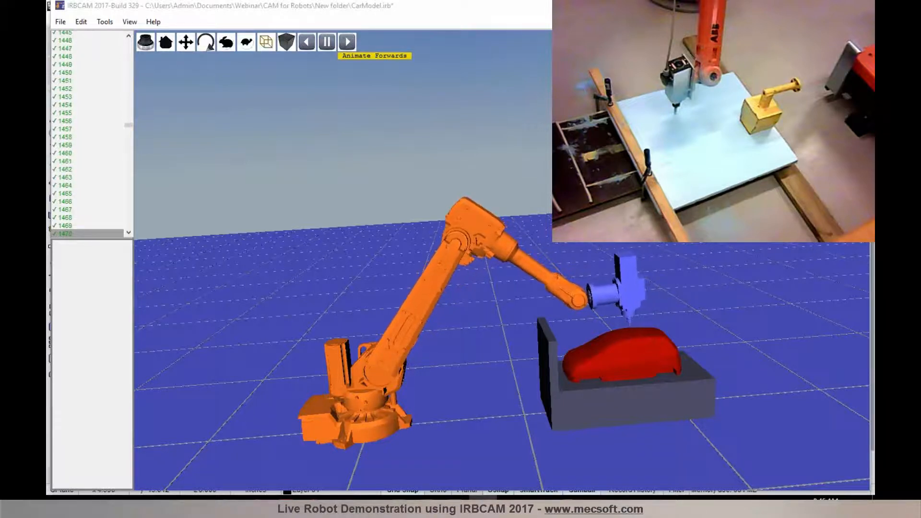
{"action": "left_click", "coordinate": [346, 42]}
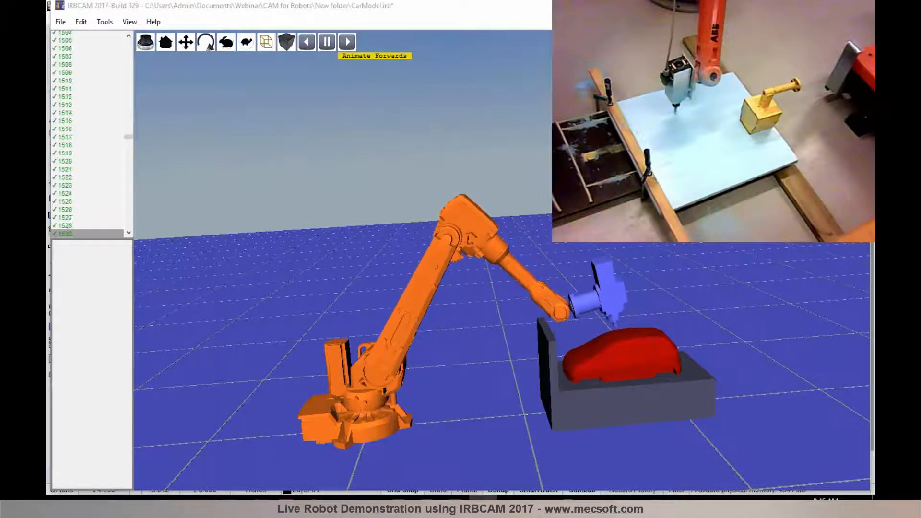
- Continue forward playback so the robot traces the toolpath across the car model's surface
{"action": "left_click", "coordinate": [346, 41]}
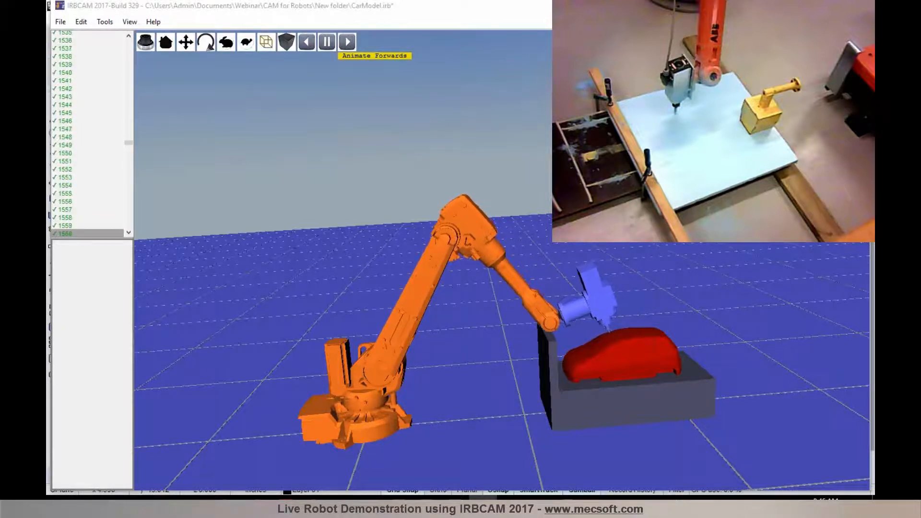
{"action": "left_click", "coordinate": [346, 41]}
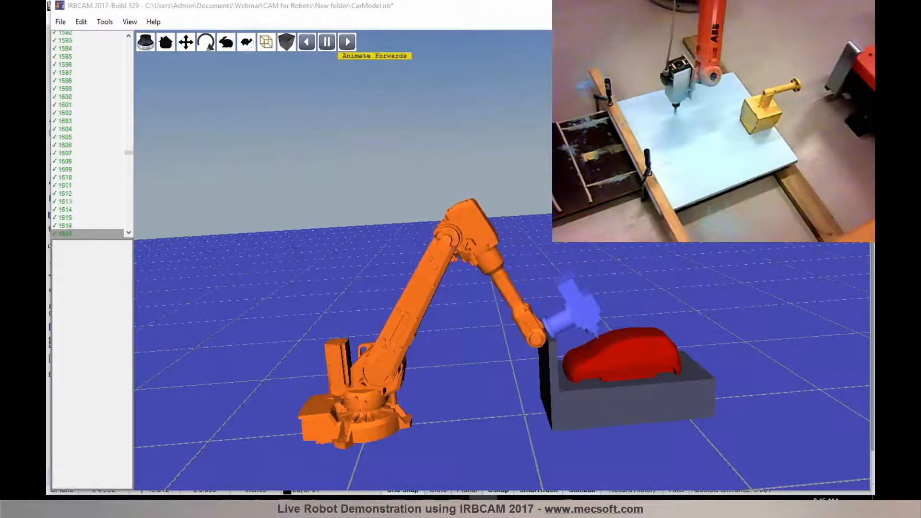
{"action": "left_click", "coordinate": [346, 41]}
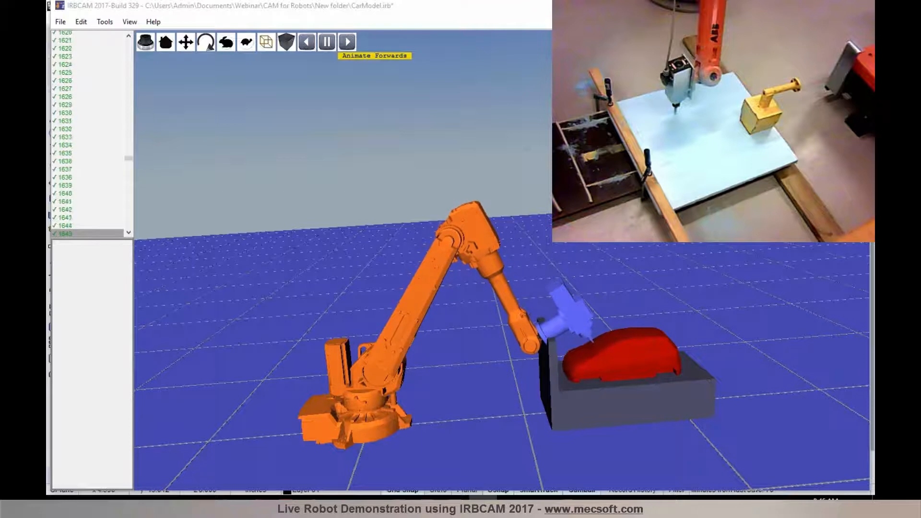
{"action": "left_click", "coordinate": [346, 41]}
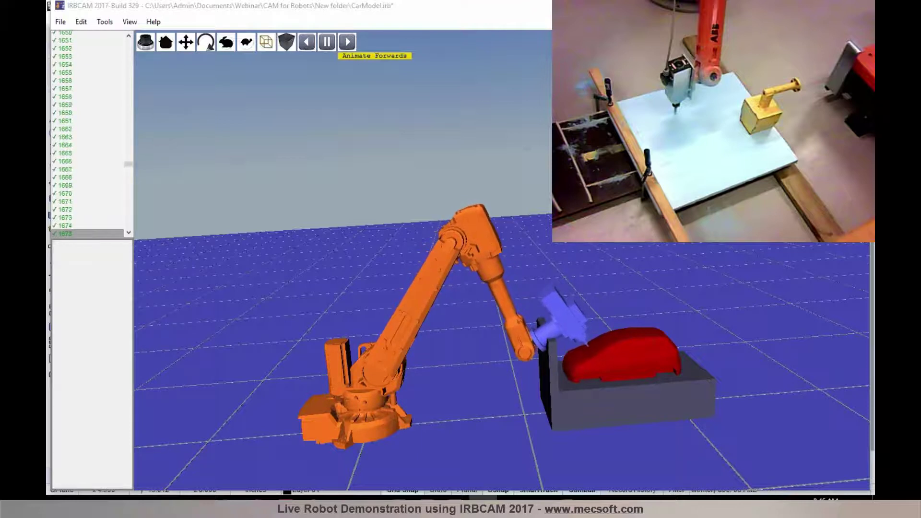
{"action": "left_click", "coordinate": [346, 41]}
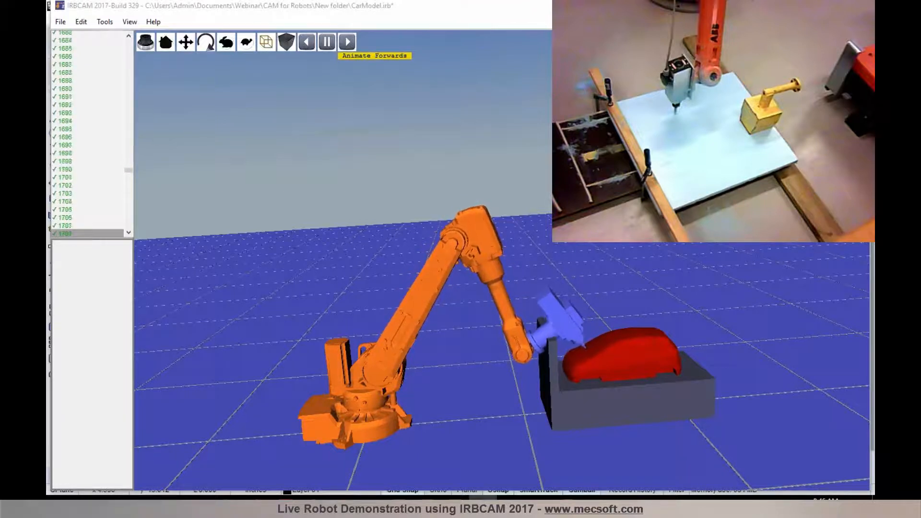
{"action": "left_click", "coordinate": [346, 41]}
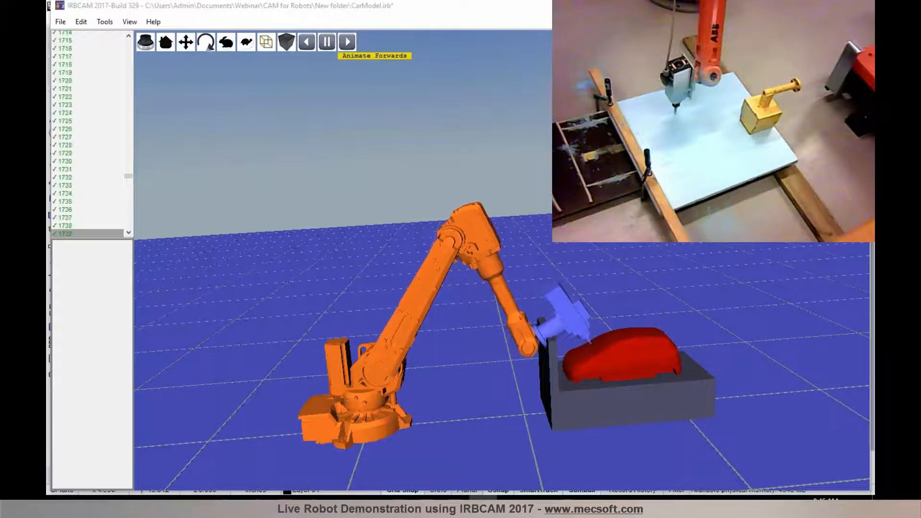
{"action": "left_click", "coordinate": [346, 41]}
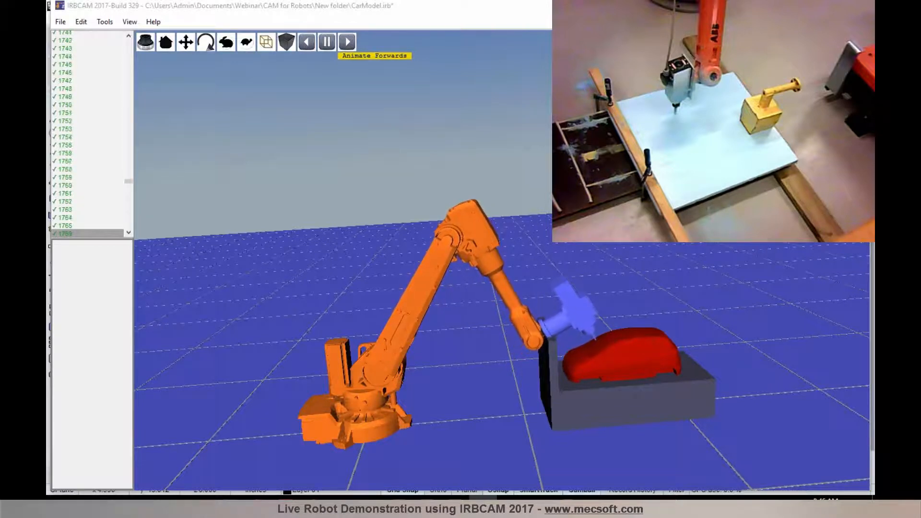
{"action": "left_click", "coordinate": [346, 41]}
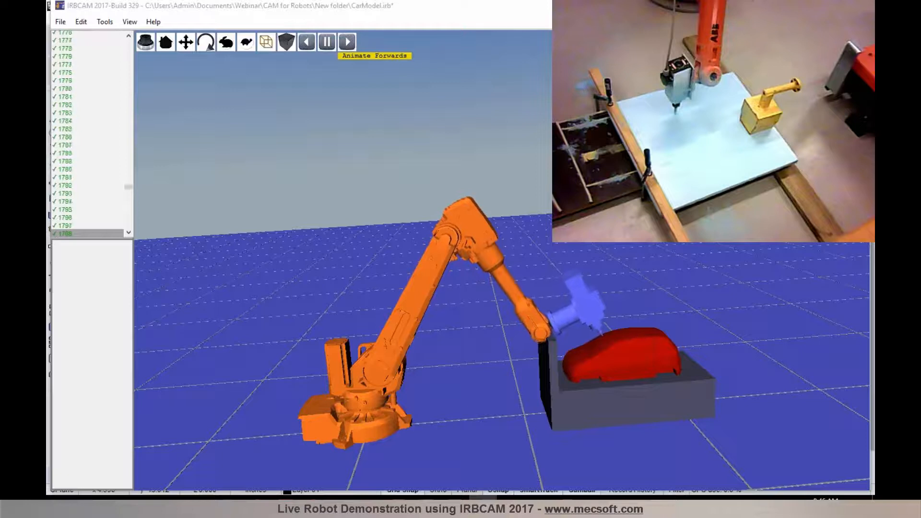
{"action": "left_click", "coordinate": [347, 42]}
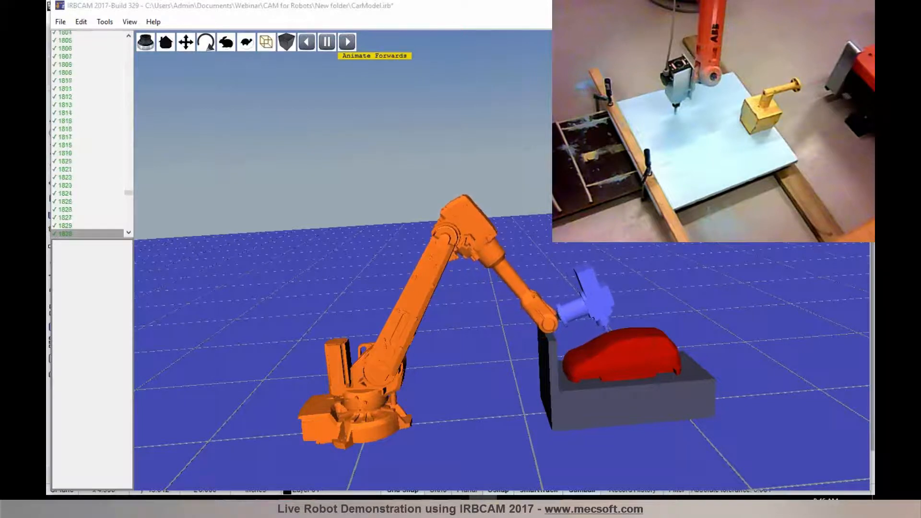
{"action": "left_click", "coordinate": [347, 41]}
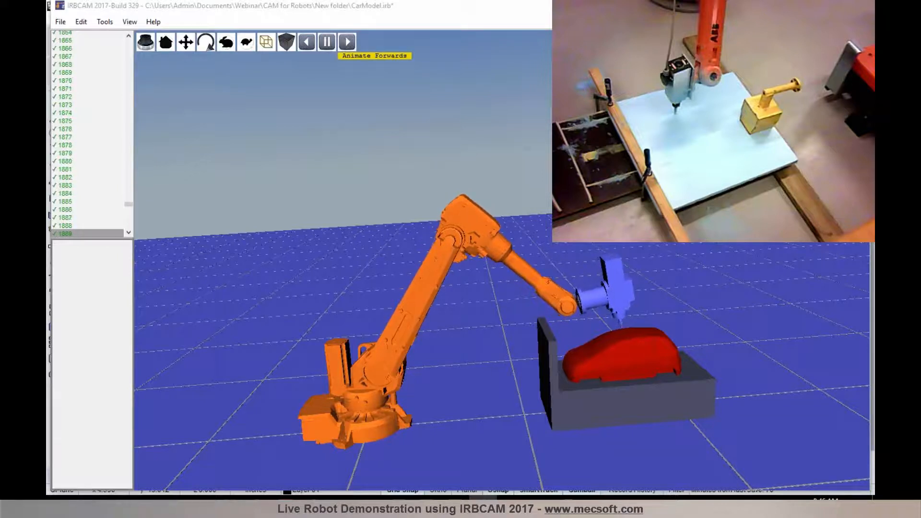
{"action": "left_click", "coordinate": [346, 41]}
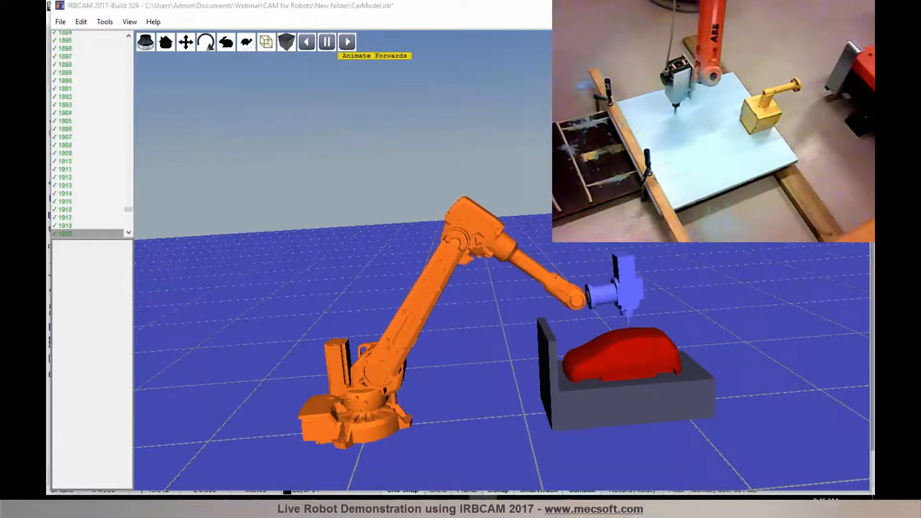
{"action": "left_click", "coordinate": [346, 42]}
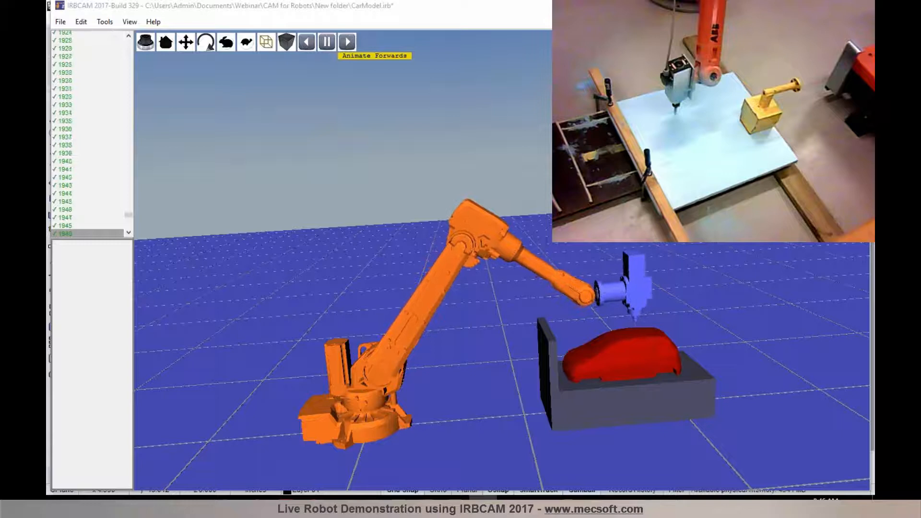
{"action": "left_click", "coordinate": [346, 42]}
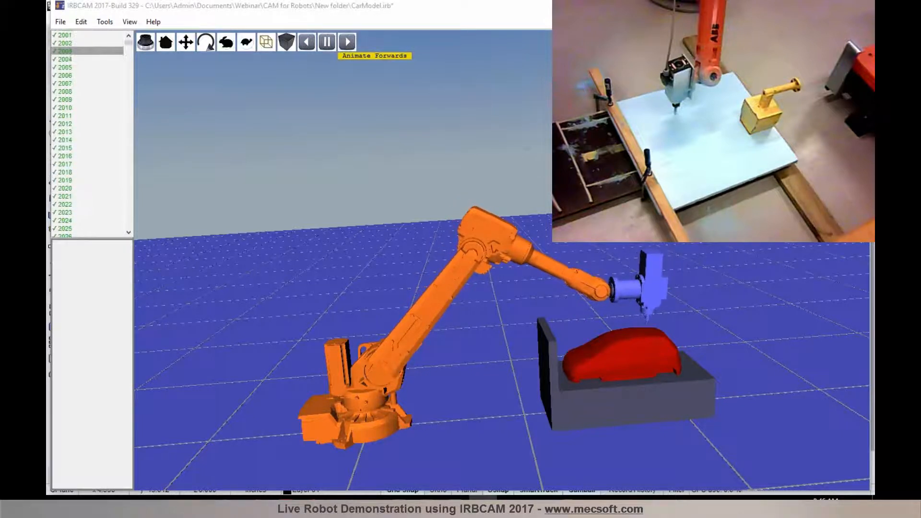
{"action": "left_click", "coordinate": [346, 41]}
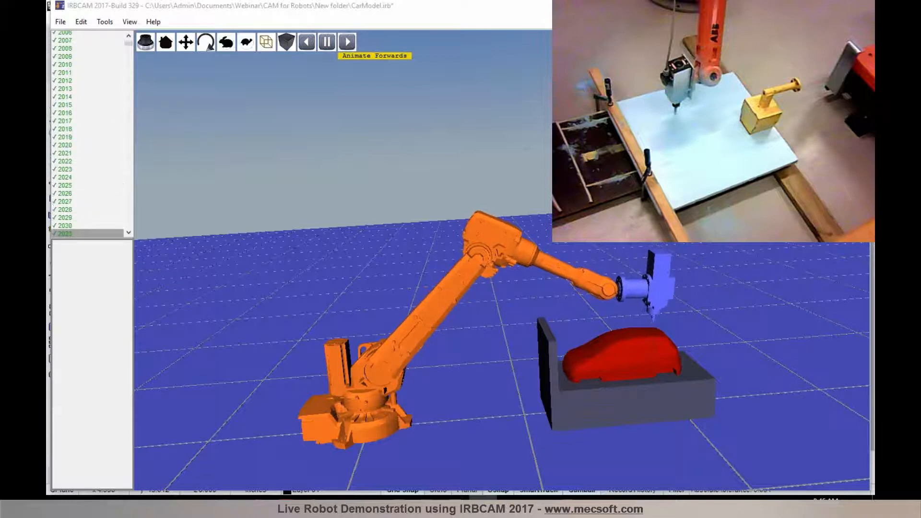
{"action": "left_click", "coordinate": [347, 41]}
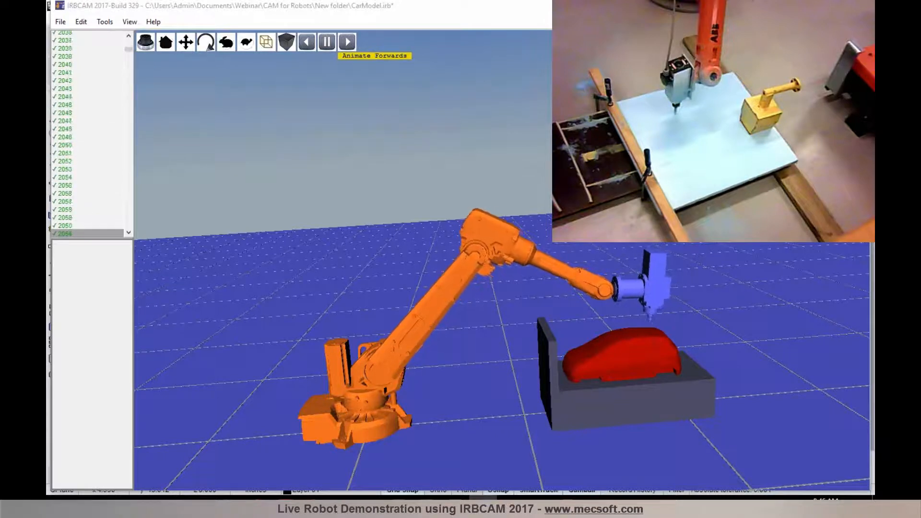
{"action": "left_click", "coordinate": [346, 41]}
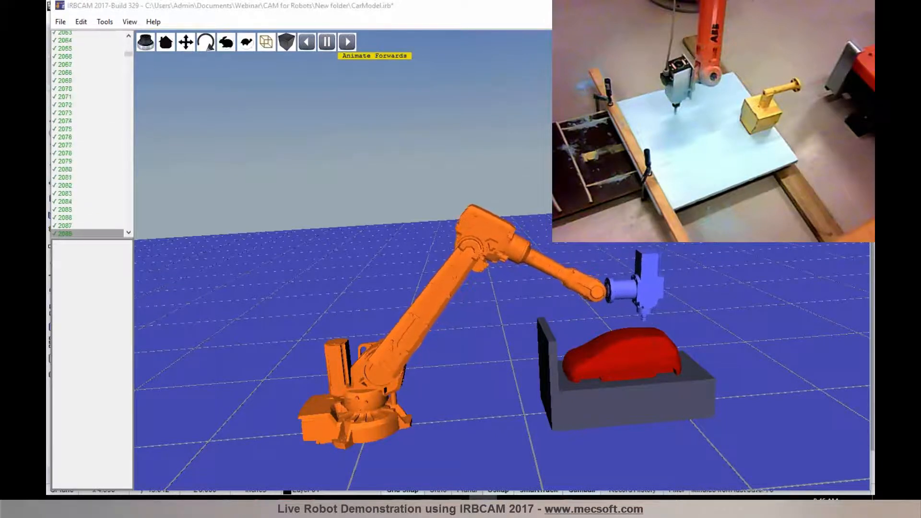
{"action": "left_click", "coordinate": [346, 42]}
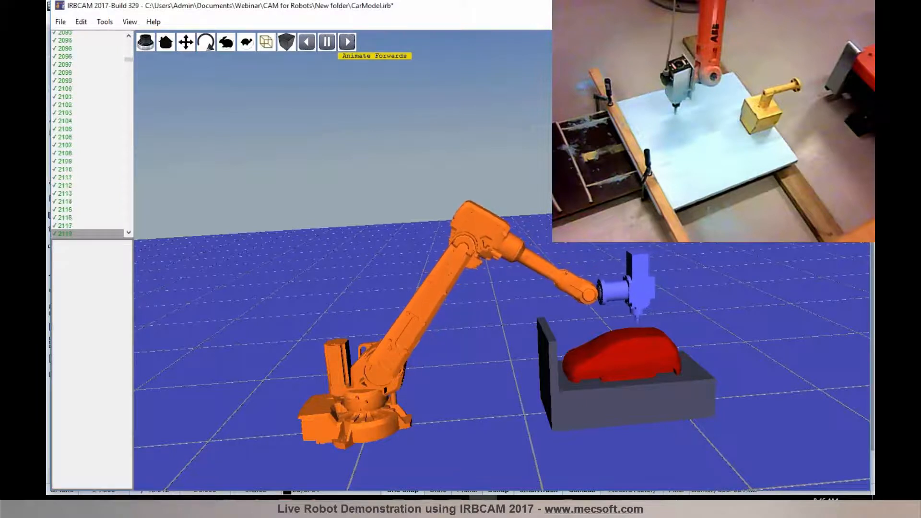
{"action": "left_click", "coordinate": [347, 41]}
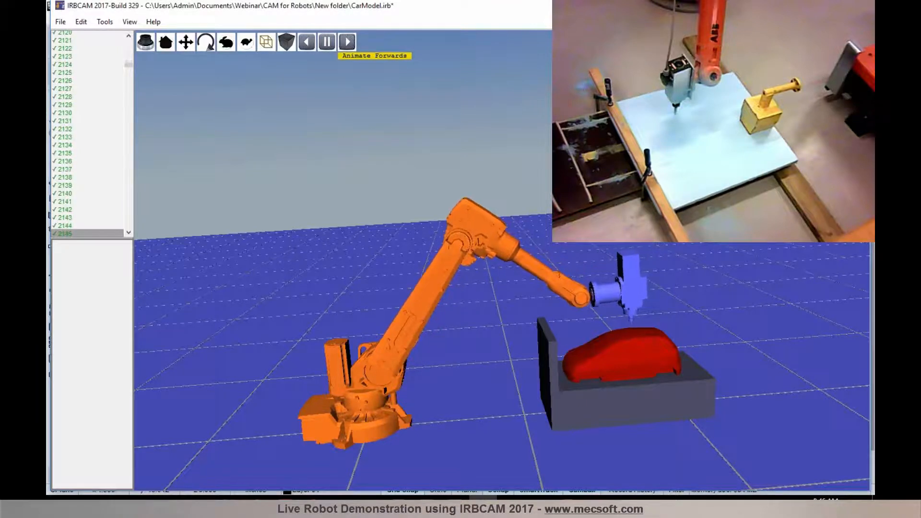
{"action": "left_click", "coordinate": [347, 42]}
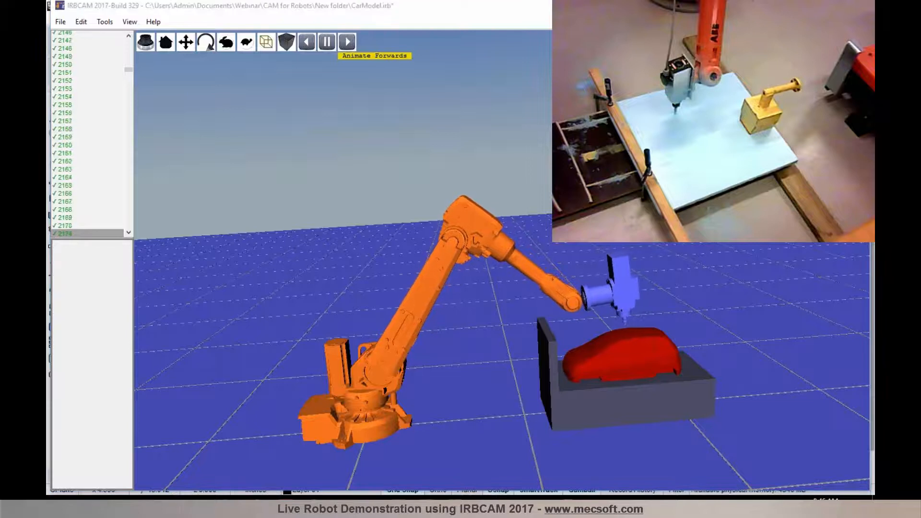
{"action": "left_click", "coordinate": [347, 42]}
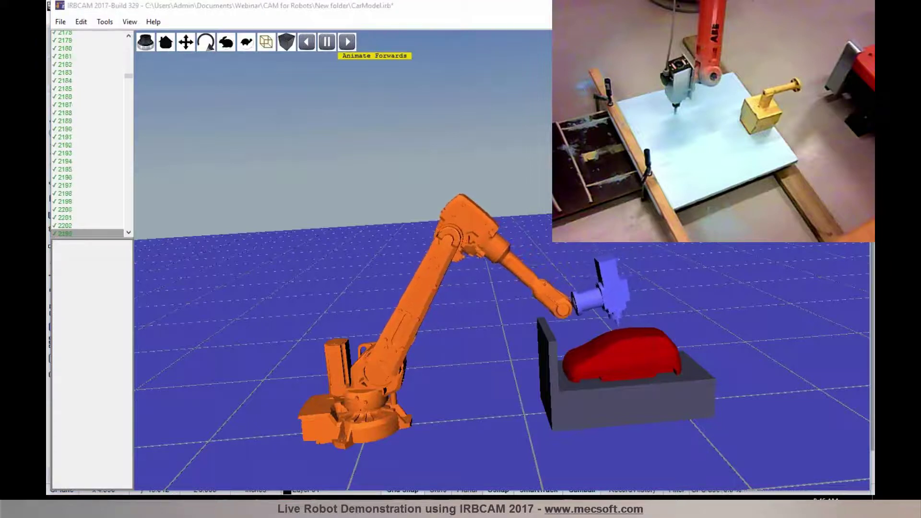
{"action": "left_click", "coordinate": [346, 41]}
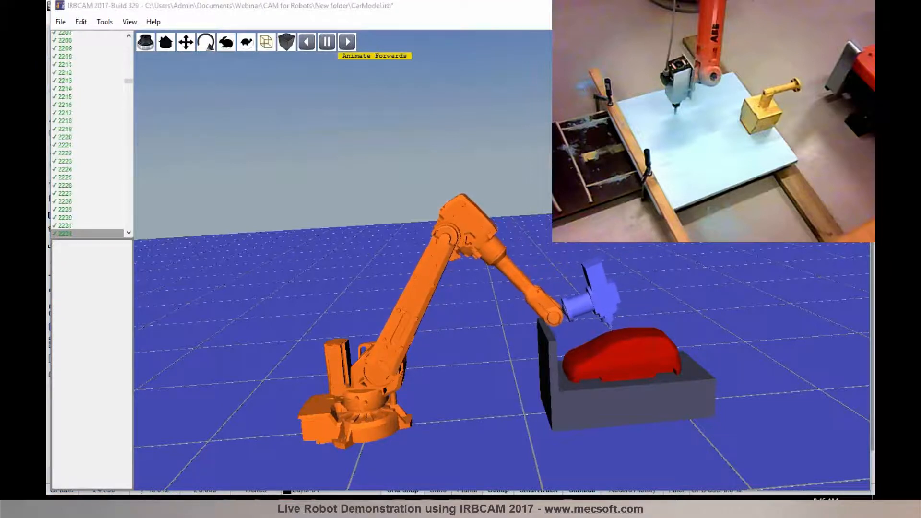
{"action": "left_click", "coordinate": [346, 41]}
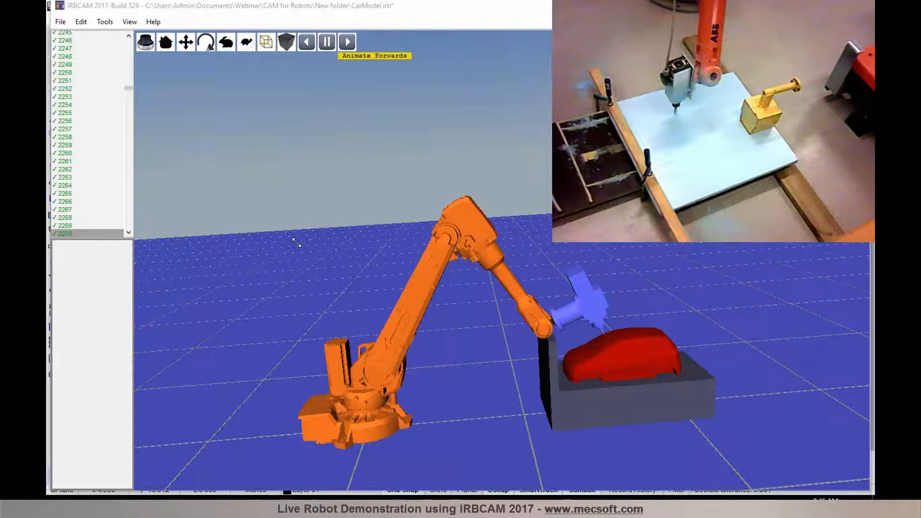
- Let playback reach about toolpath point 2990 with the tool tilted near the car's rear edge
{"action": "left_click", "coordinate": [346, 41]}
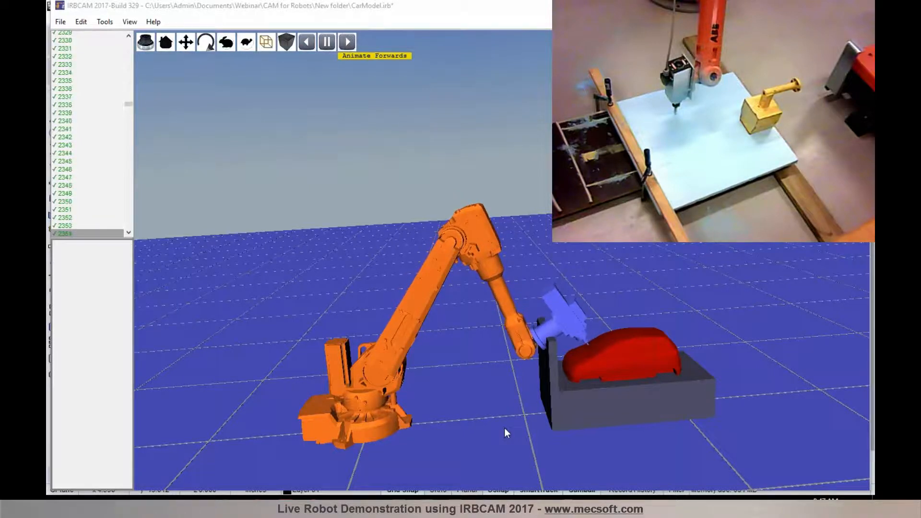
{"action": "left_click", "coordinate": [346, 42]}
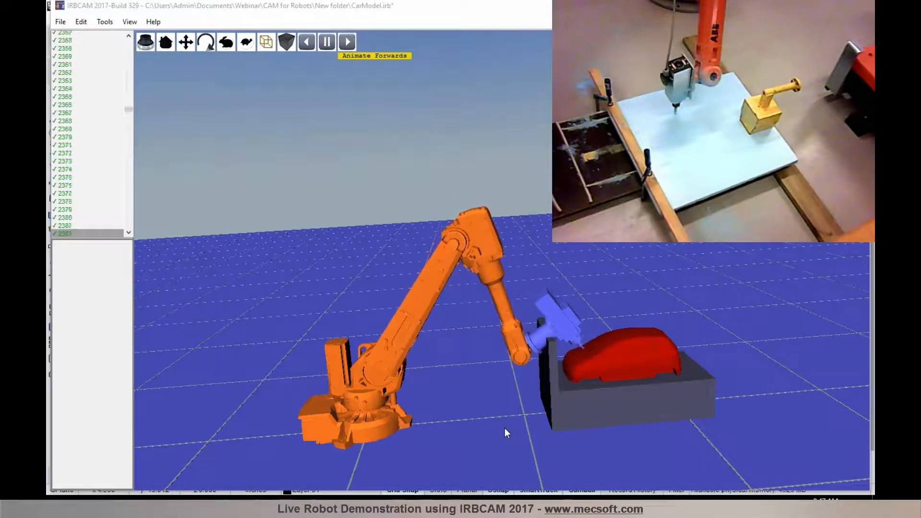
{"action": "left_click", "coordinate": [347, 41]}
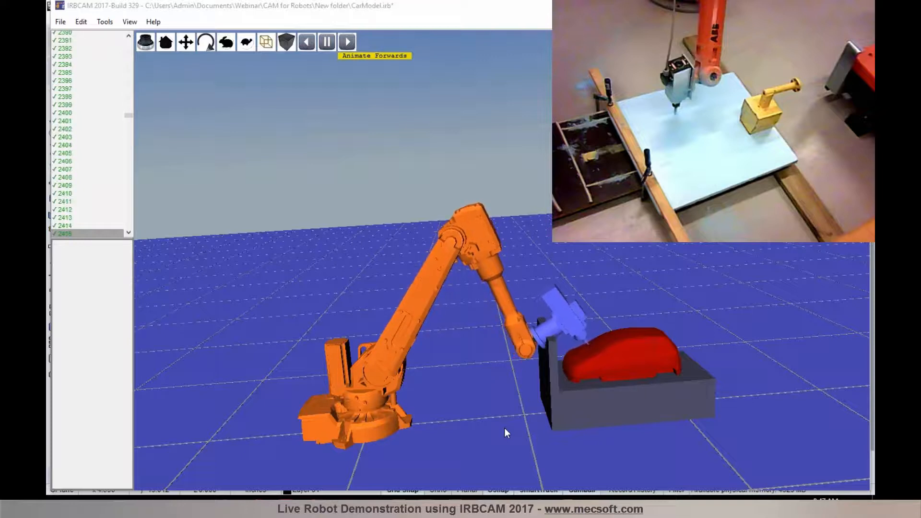
{"action": "left_click", "coordinate": [347, 41]}
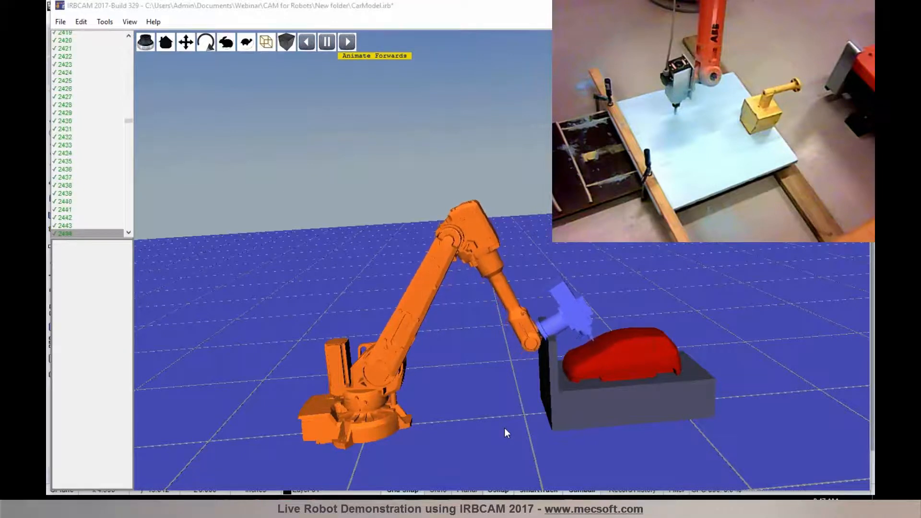
{"action": "left_click", "coordinate": [346, 41]}
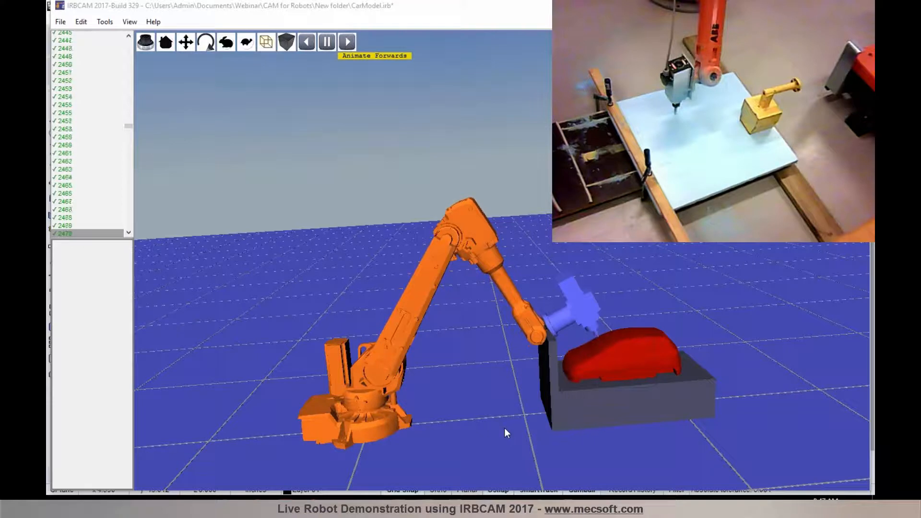
{"action": "left_click", "coordinate": [346, 41]}
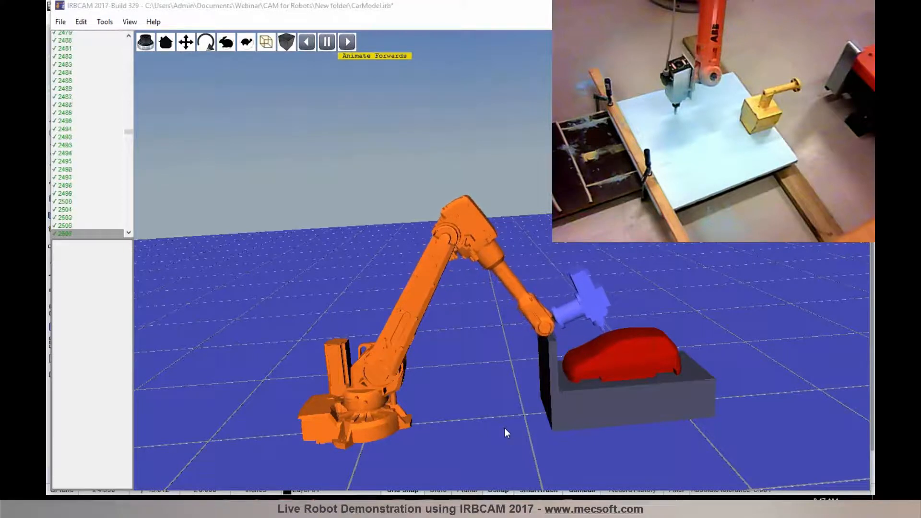
{"action": "left_click", "coordinate": [346, 42]}
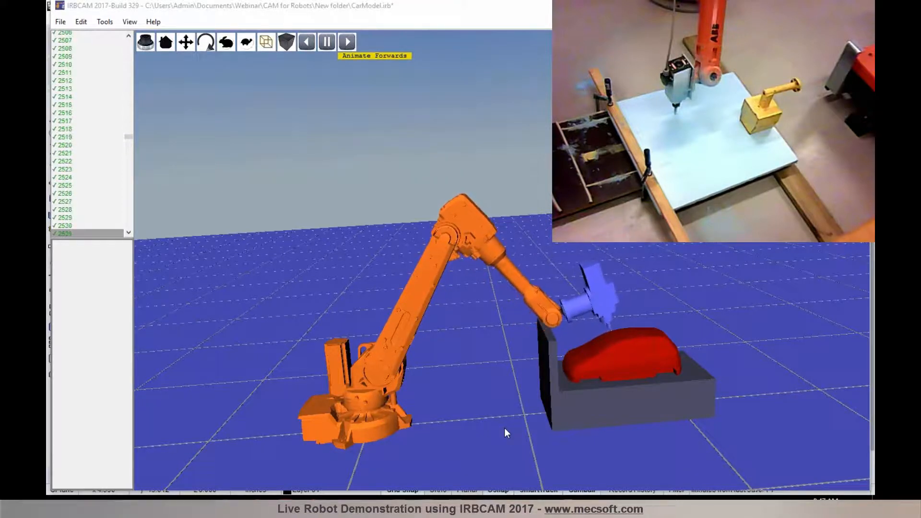
{"action": "left_click", "coordinate": [347, 41]}
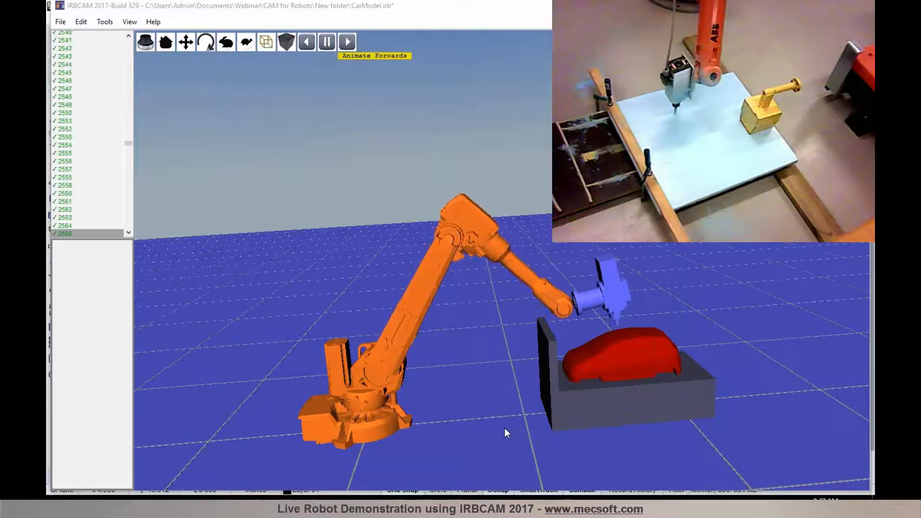
{"action": "left_click", "coordinate": [346, 42]}
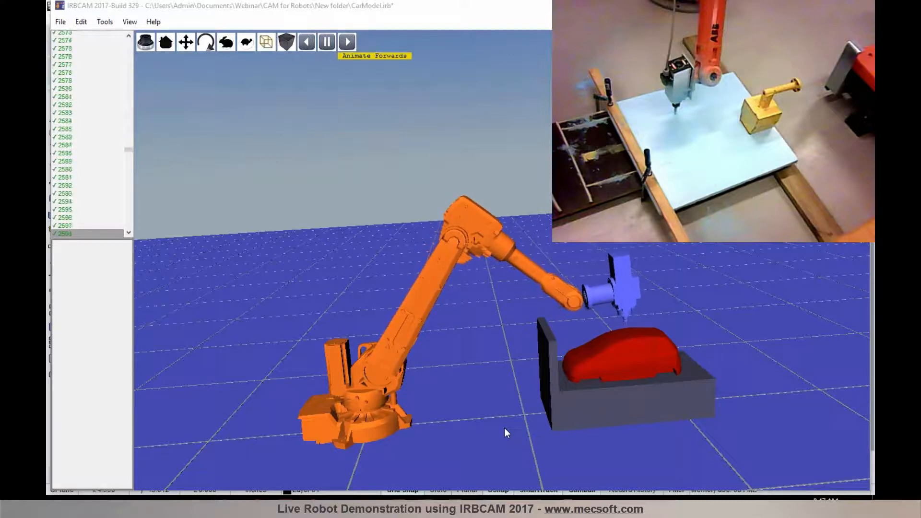
{"action": "left_click", "coordinate": [346, 42]}
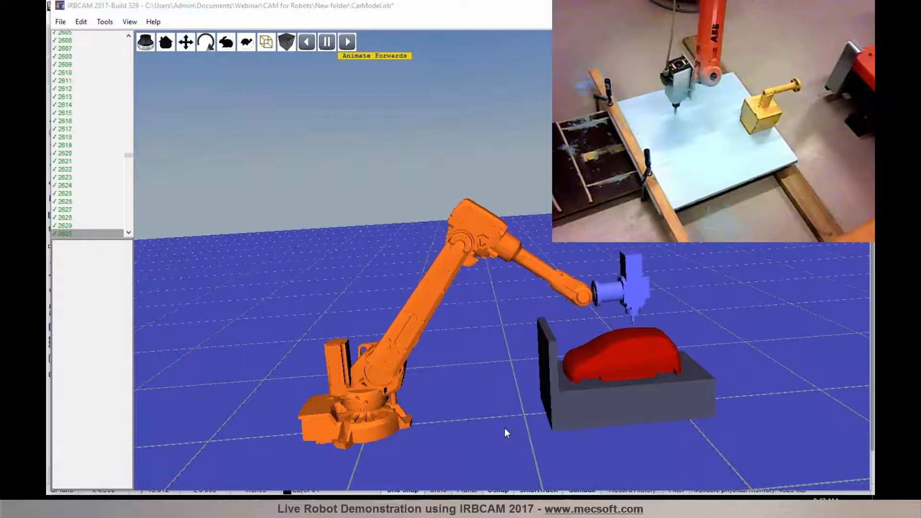
{"action": "left_click", "coordinate": [346, 41]}
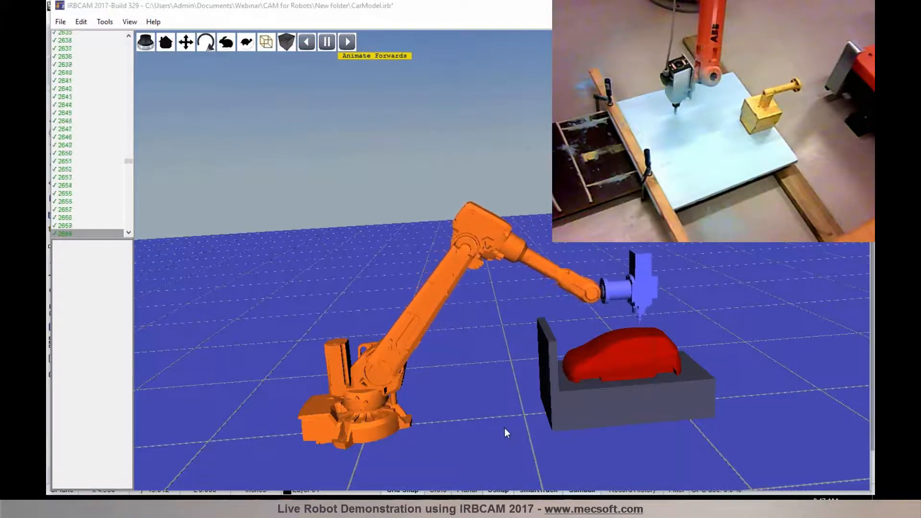
{"action": "left_click", "coordinate": [346, 42]}
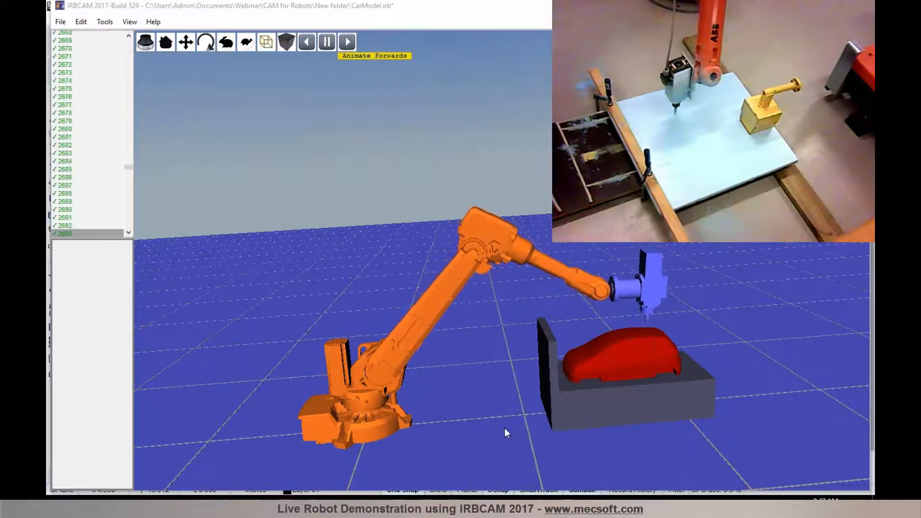
{"action": "left_click", "coordinate": [347, 41]}
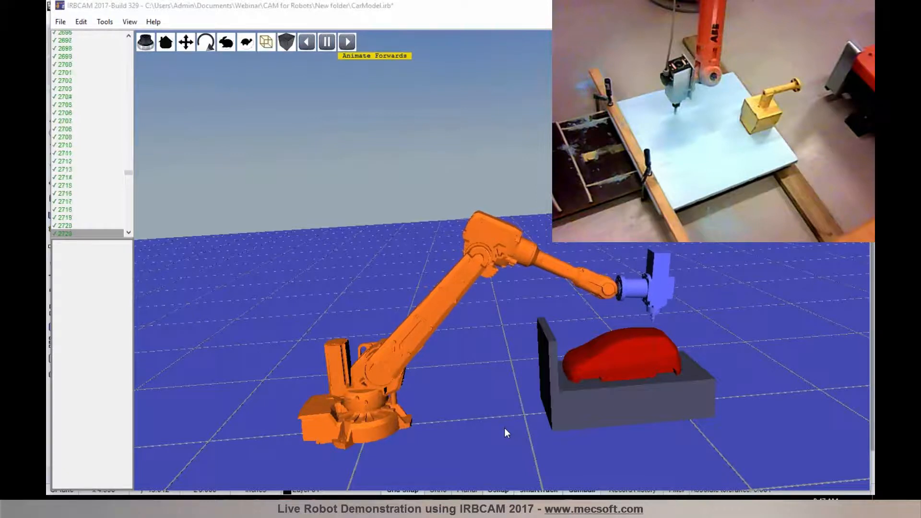
{"action": "left_click", "coordinate": [347, 41]}
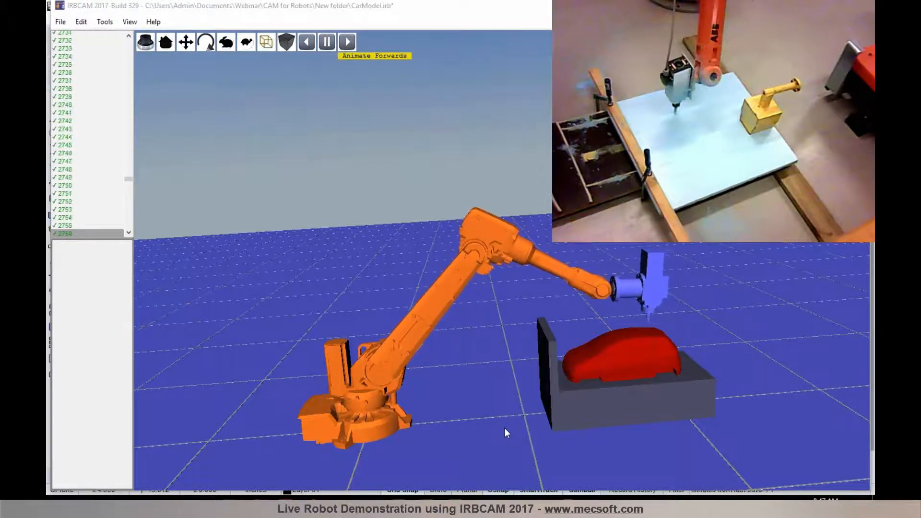
{"action": "left_click", "coordinate": [346, 41]}
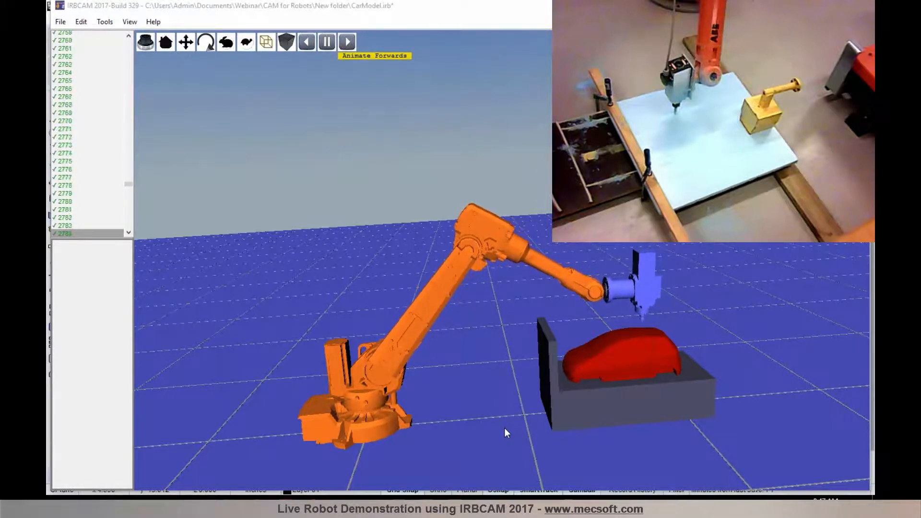
{"action": "left_click", "coordinate": [346, 42]}
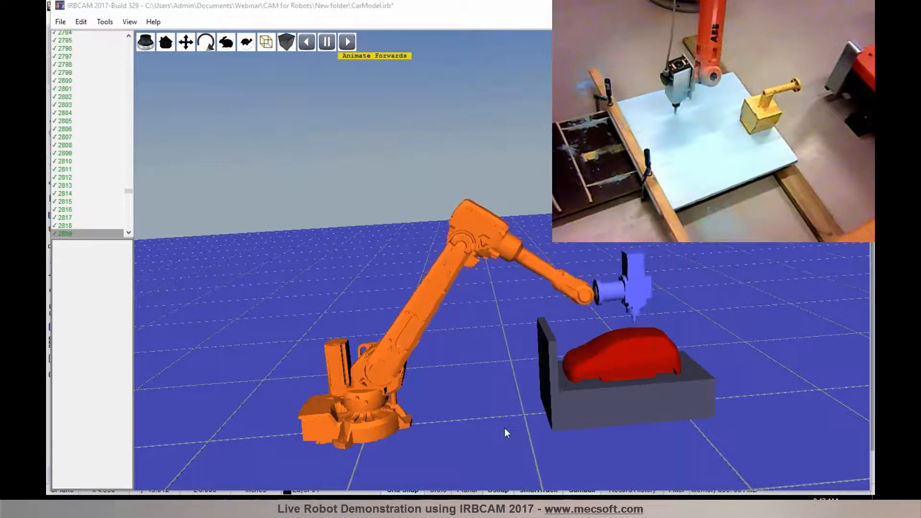
{"action": "left_click", "coordinate": [346, 41]}
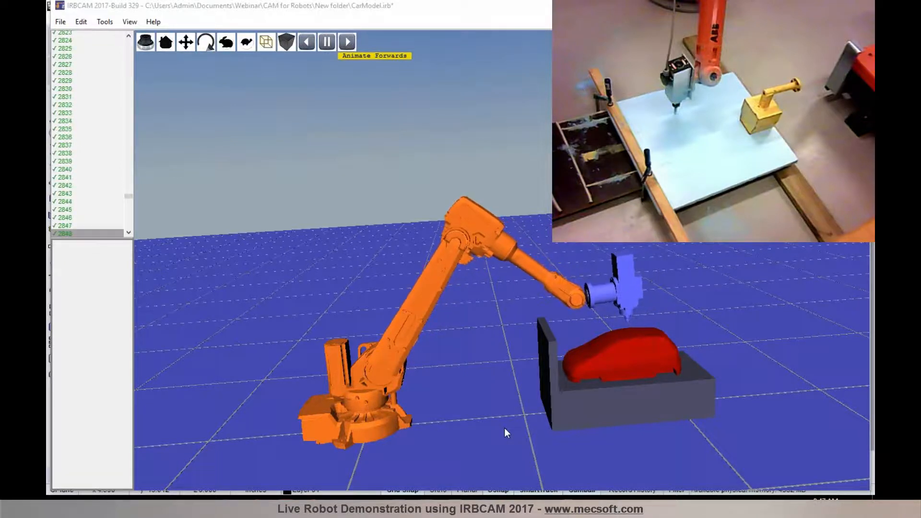
{"action": "left_click", "coordinate": [346, 42]}
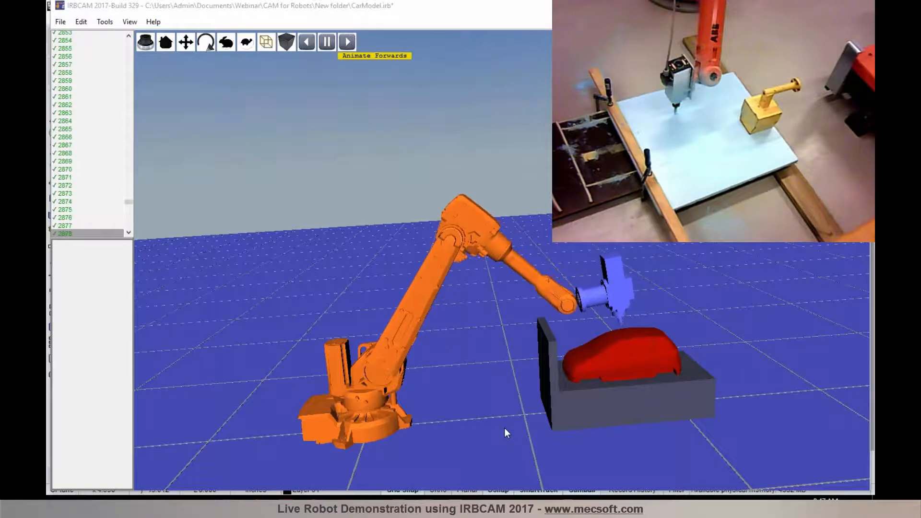
{"action": "left_click", "coordinate": [346, 41]}
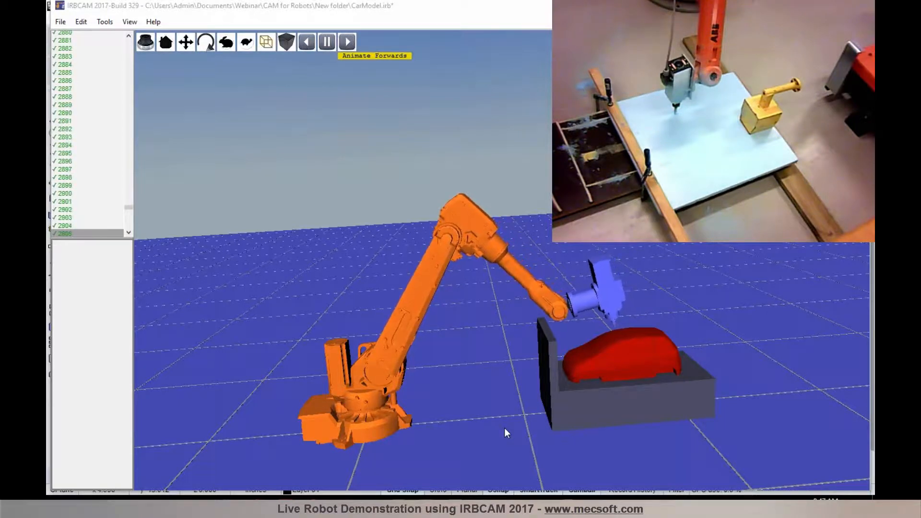
{"action": "left_click", "coordinate": [346, 42]}
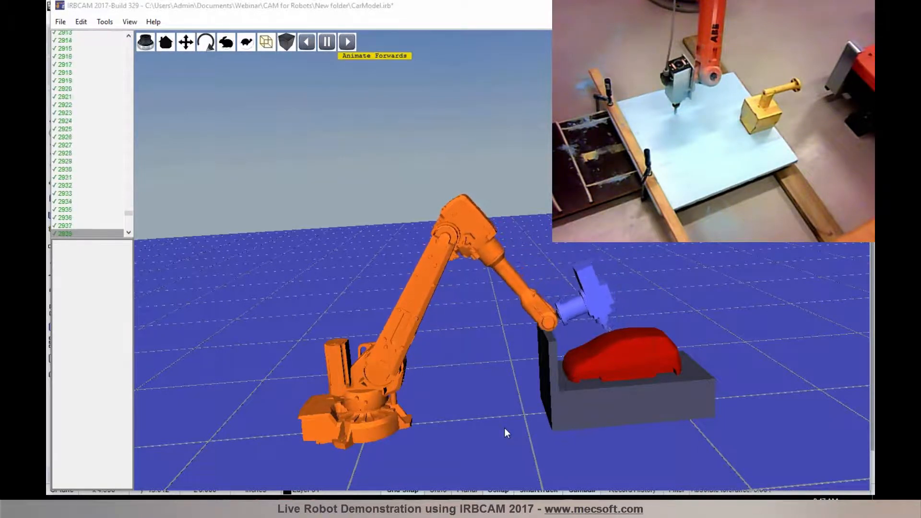
{"action": "left_click", "coordinate": [347, 41]}
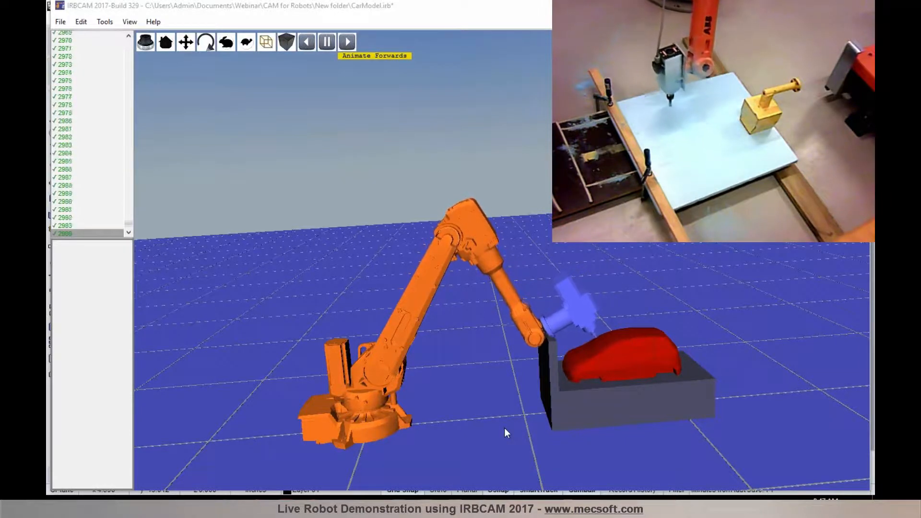
{"action": "left_click", "coordinate": [347, 42]}
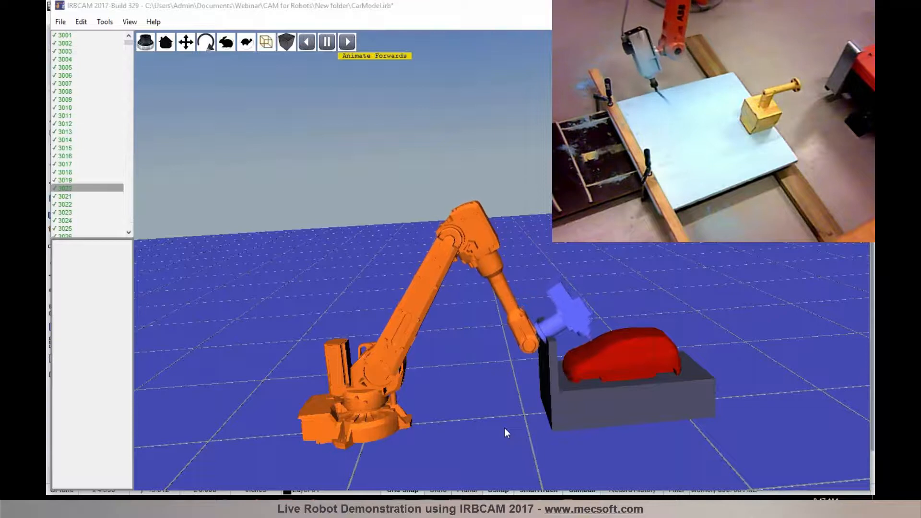
{"action": "left_click", "coordinate": [346, 41]}
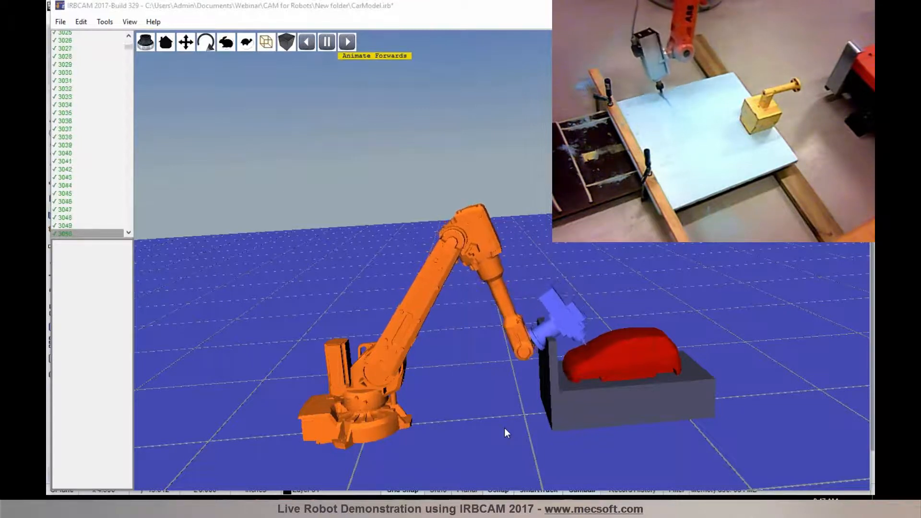
{"action": "left_click", "coordinate": [346, 41]}
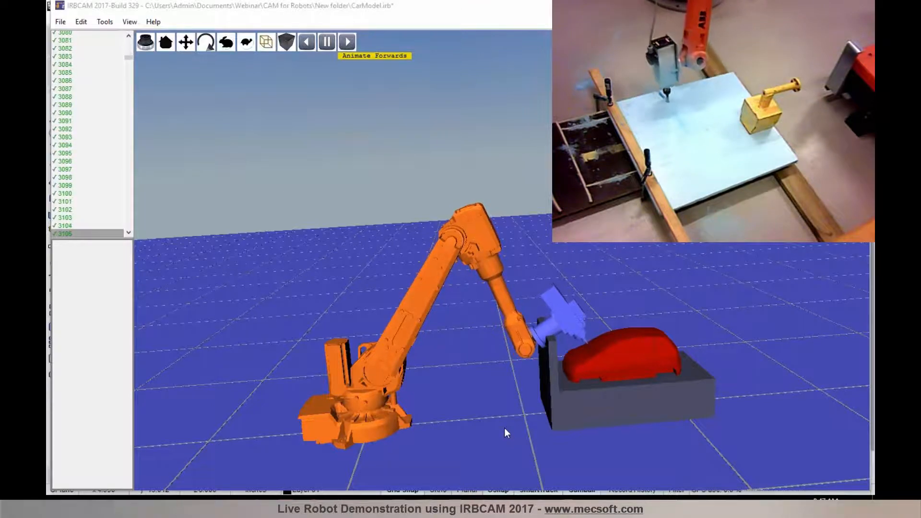
{"action": "left_click", "coordinate": [347, 42]}
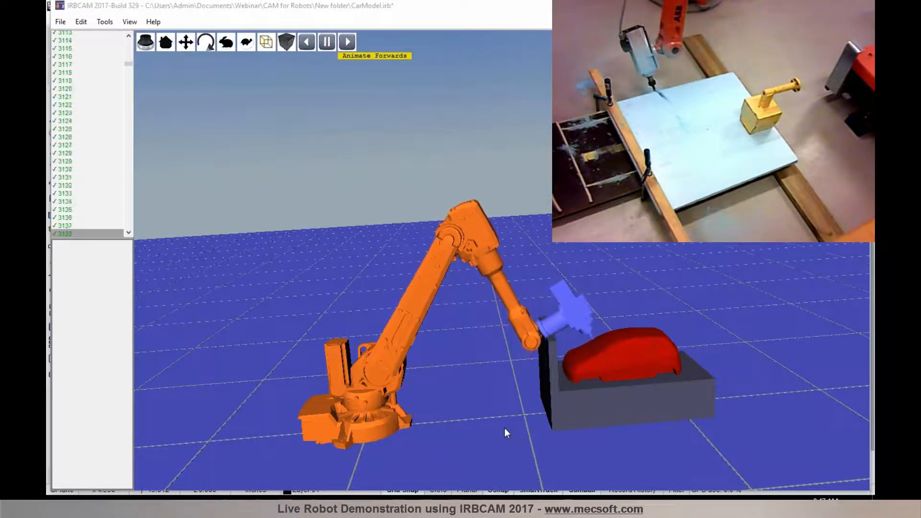
{"action": "left_click", "coordinate": [347, 42]}
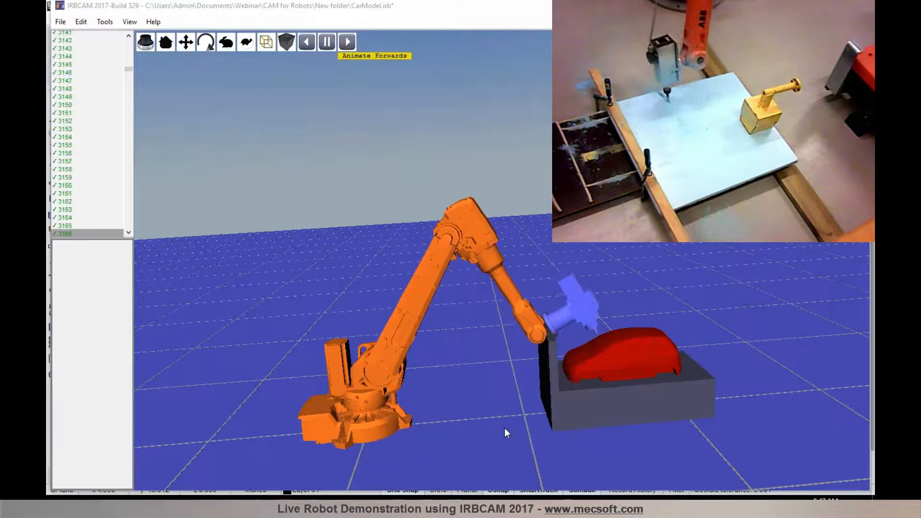
{"action": "left_click", "coordinate": [346, 42]}
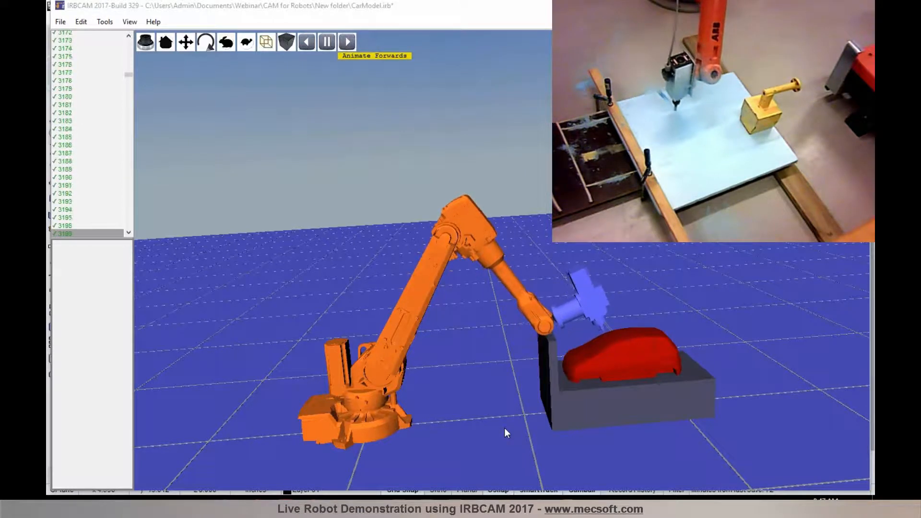
{"action": "left_click", "coordinate": [345, 41]}
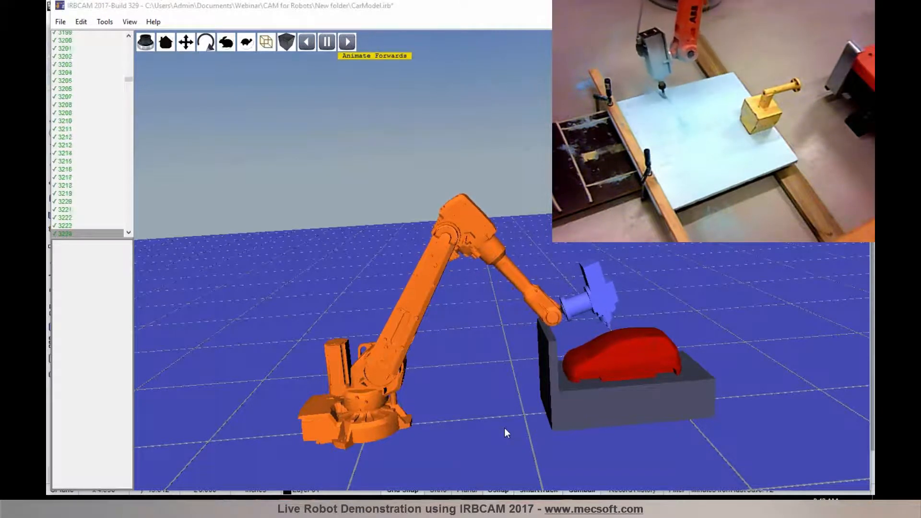
{"action": "left_click", "coordinate": [346, 41]}
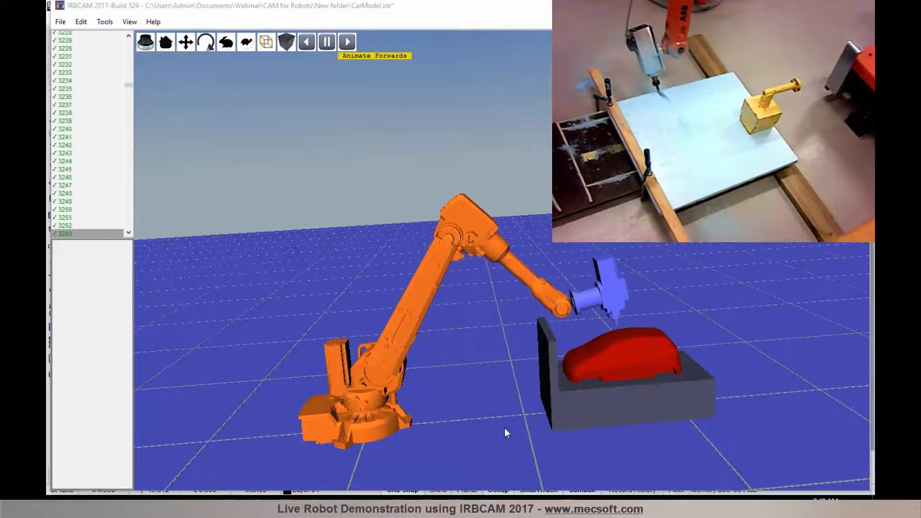
{"action": "left_click", "coordinate": [346, 41]}
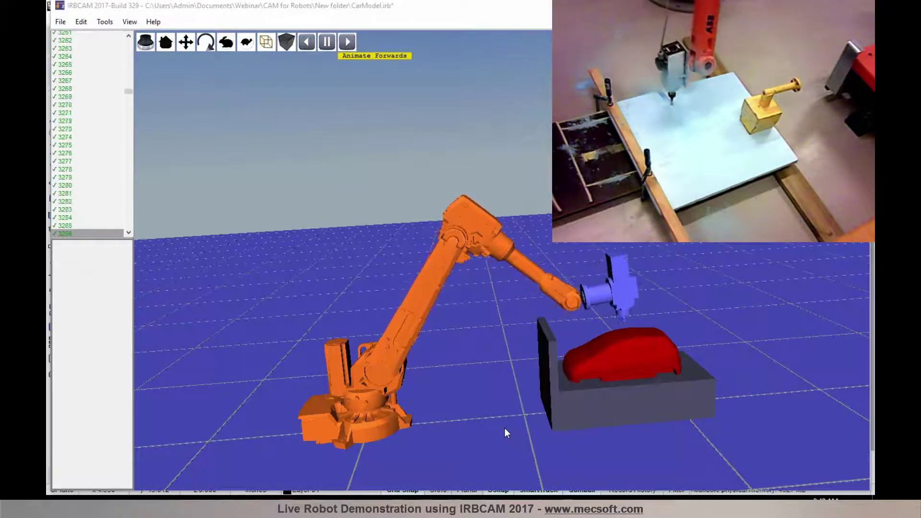
{"action": "left_click", "coordinate": [347, 41]}
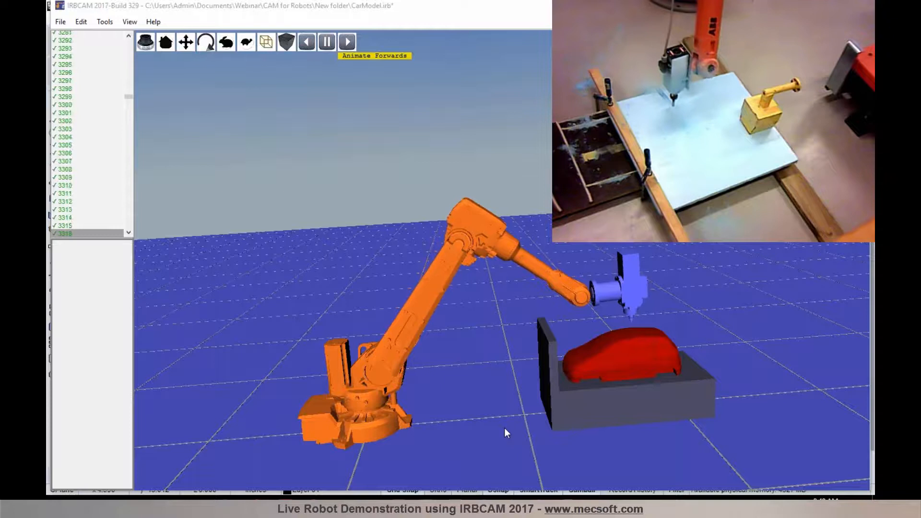
{"action": "left_click", "coordinate": [346, 41]}
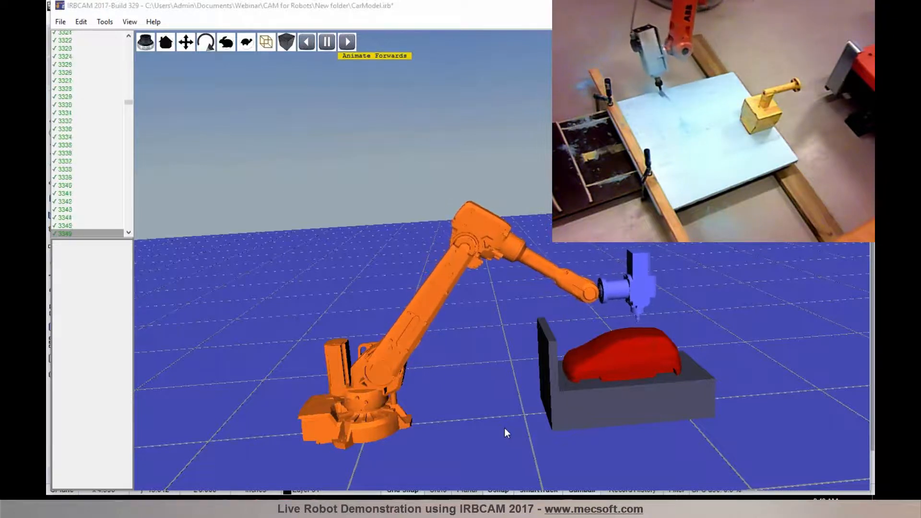
{"action": "left_click", "coordinate": [346, 41]}
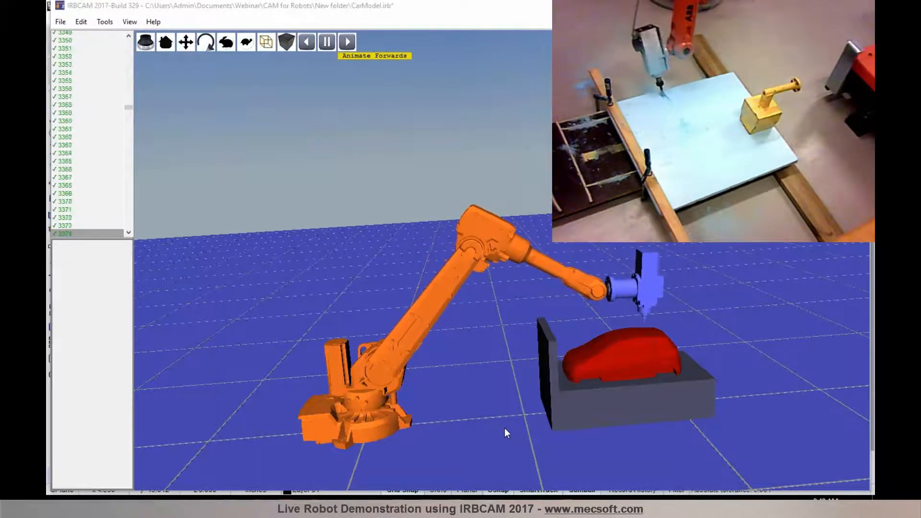
{"action": "left_click", "coordinate": [346, 41]}
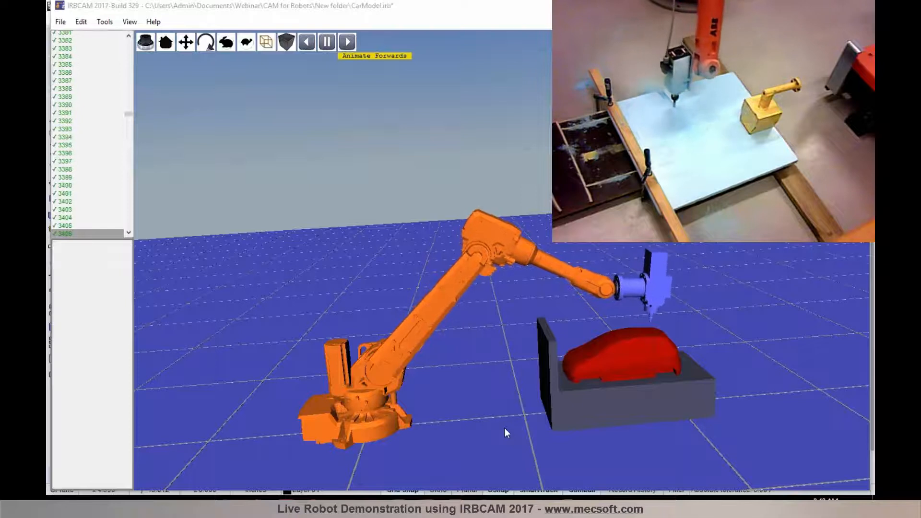
{"action": "left_click", "coordinate": [346, 41]}
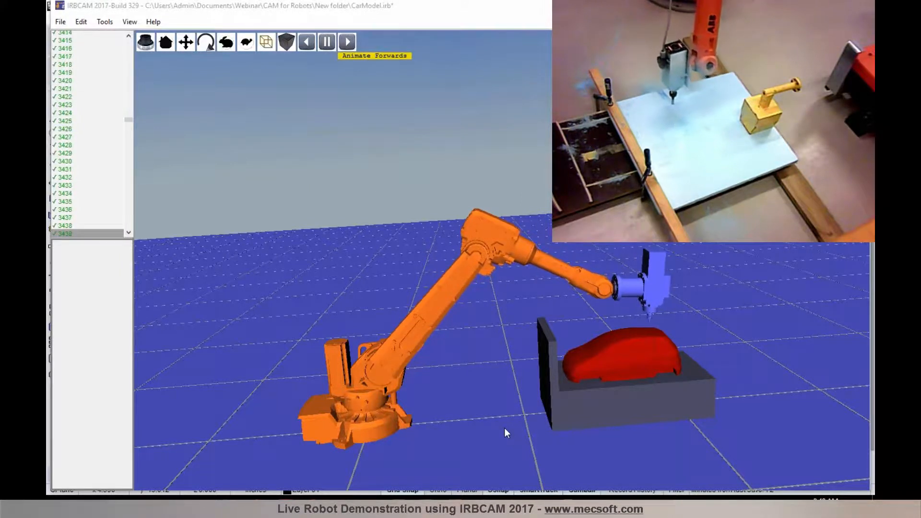
{"action": "left_click", "coordinate": [346, 41]}
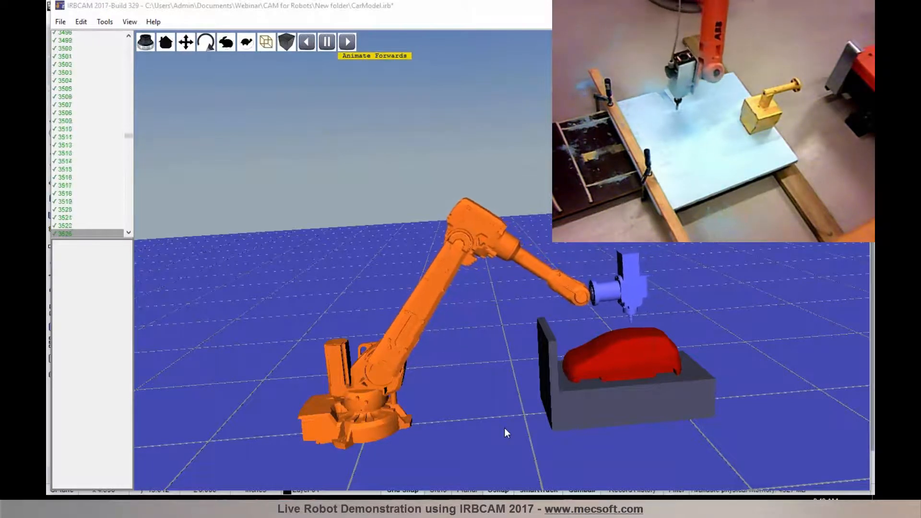
{"action": "left_click", "coordinate": [346, 42]}
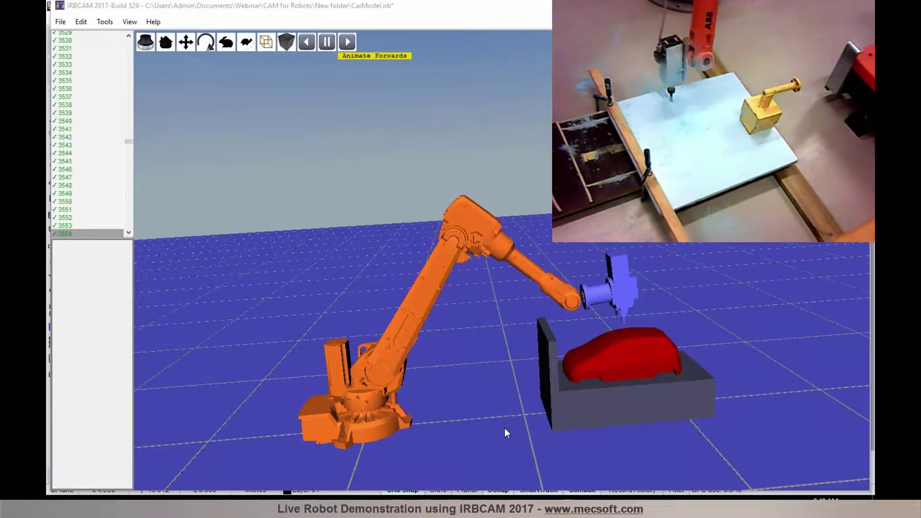
{"action": "left_click", "coordinate": [346, 42]}
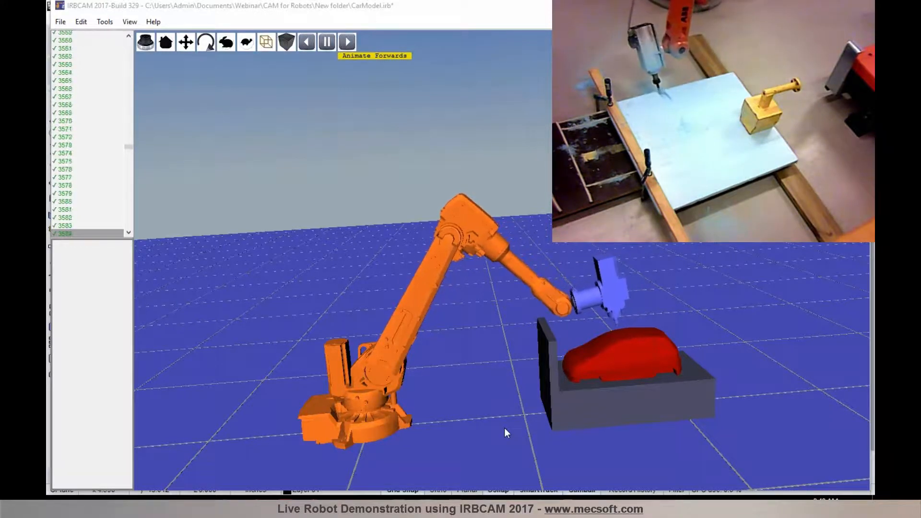
{"action": "left_click", "coordinate": [346, 42]}
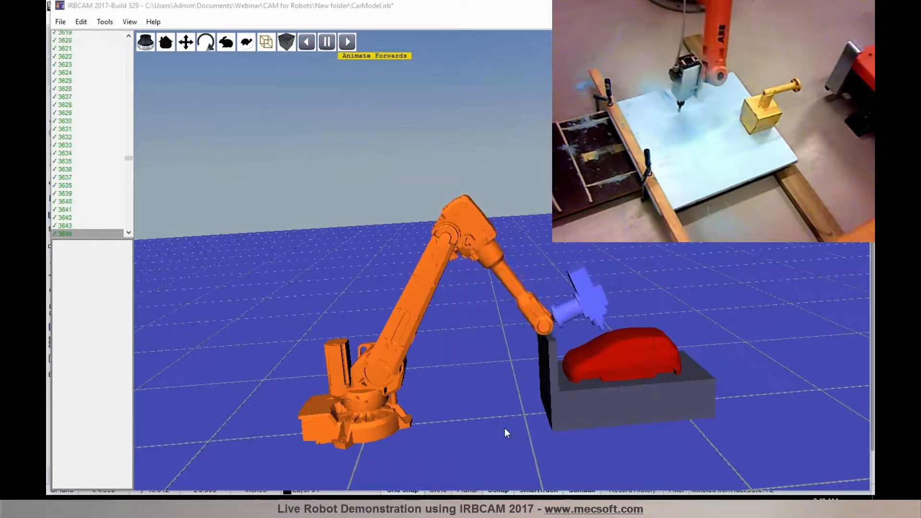
{"action": "left_click", "coordinate": [346, 42]}
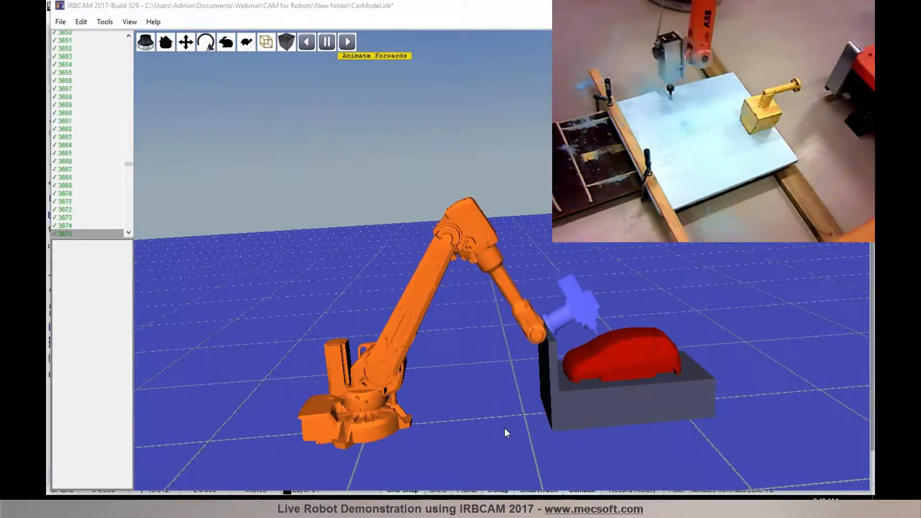
{"action": "left_click", "coordinate": [346, 41]}
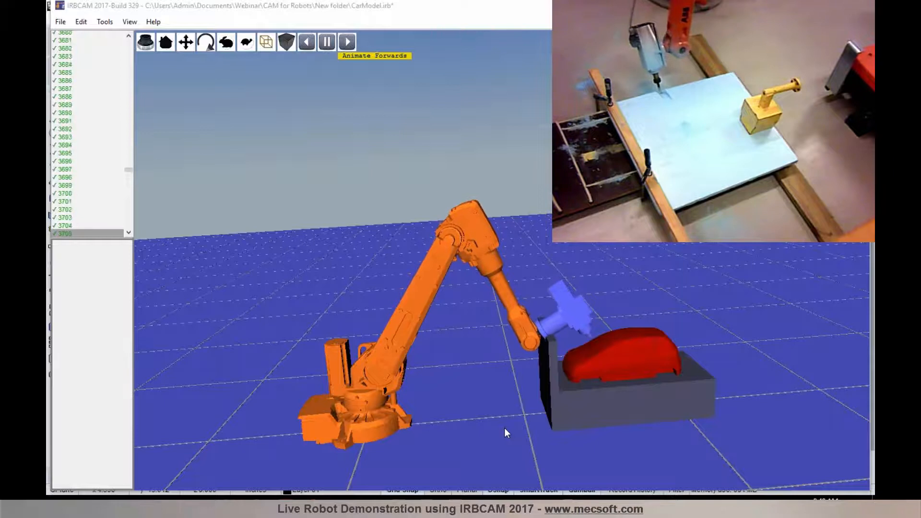
{"action": "left_click", "coordinate": [346, 41]}
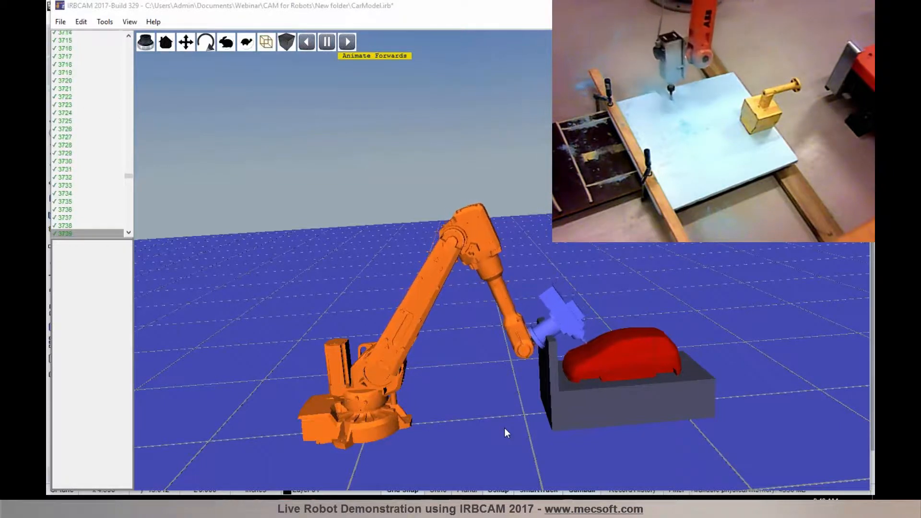
{"action": "left_click", "coordinate": [347, 41]}
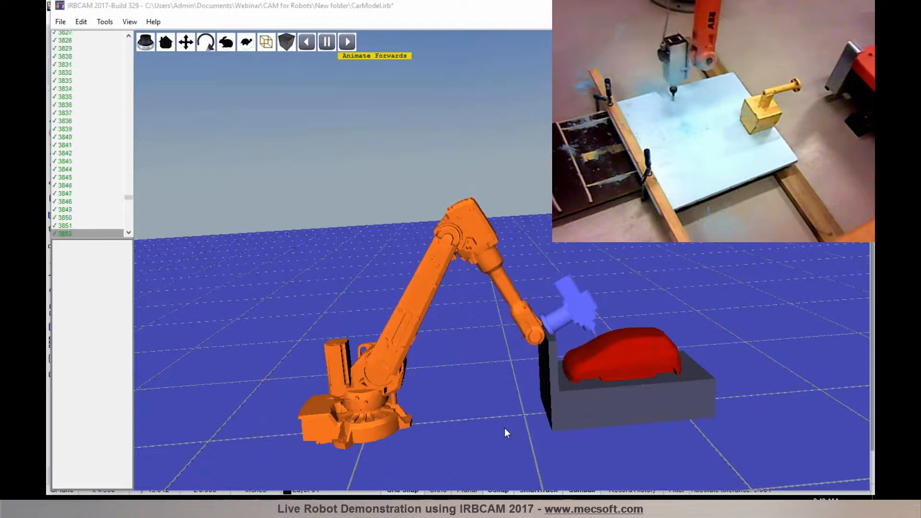
{"action": "left_click", "coordinate": [346, 41]}
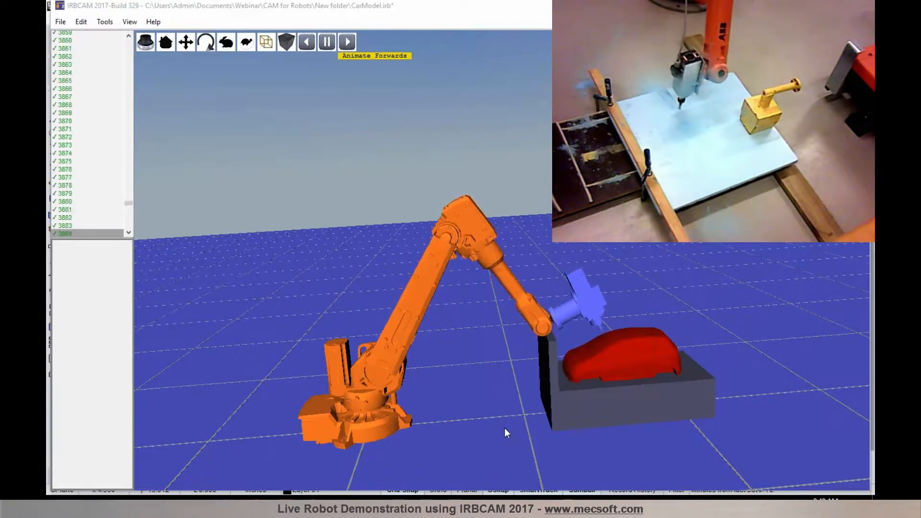
{"action": "left_click", "coordinate": [347, 41]}
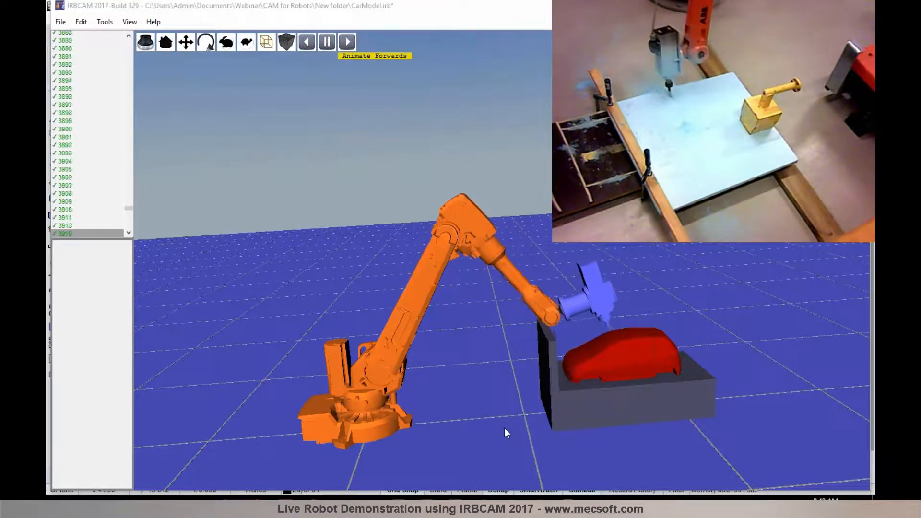
{"action": "left_click", "coordinate": [347, 41]}
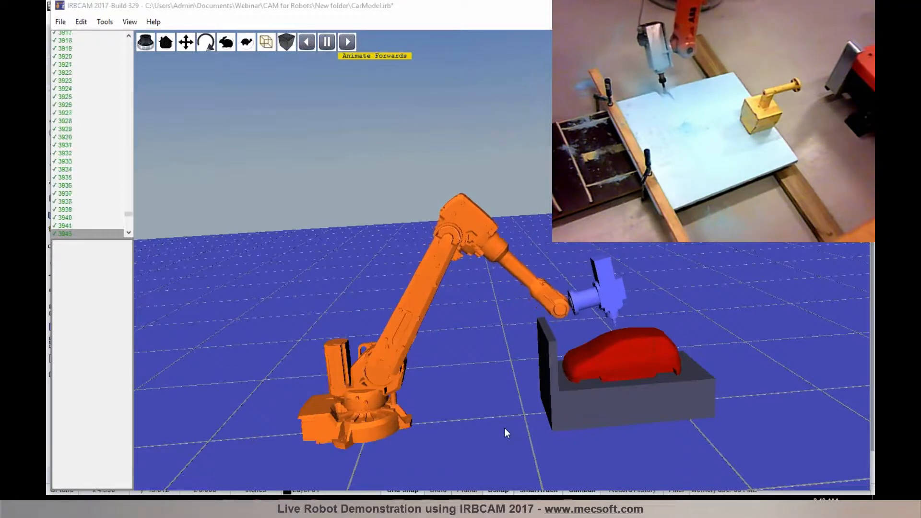
{"action": "left_click", "coordinate": [346, 42]}
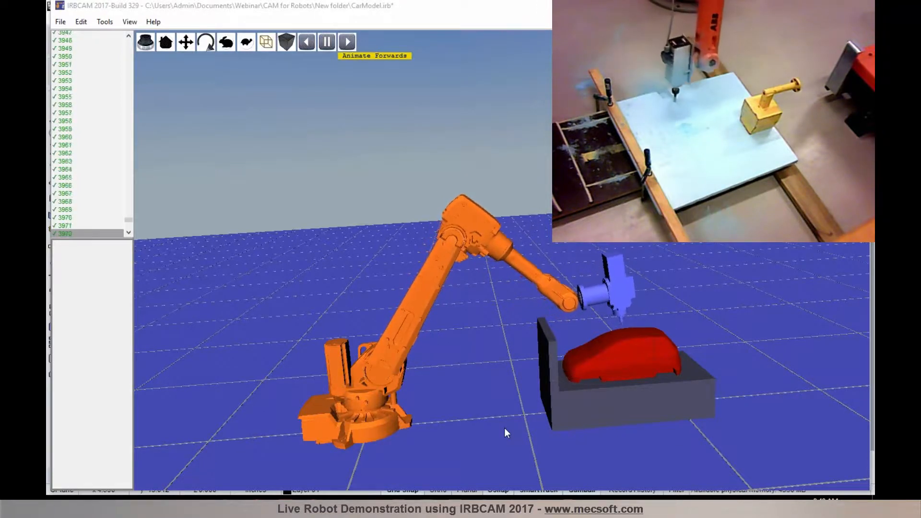
{"action": "left_click", "coordinate": [346, 41]}
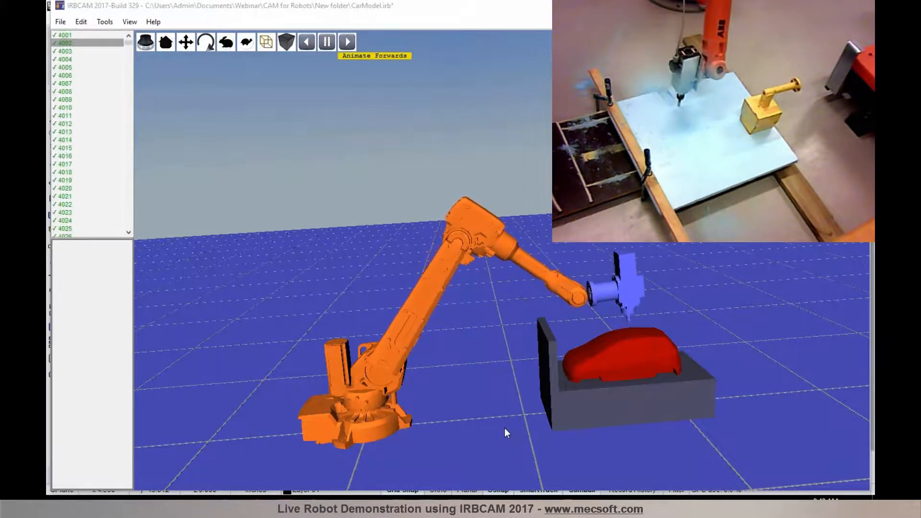
{"action": "left_click", "coordinate": [346, 41]}
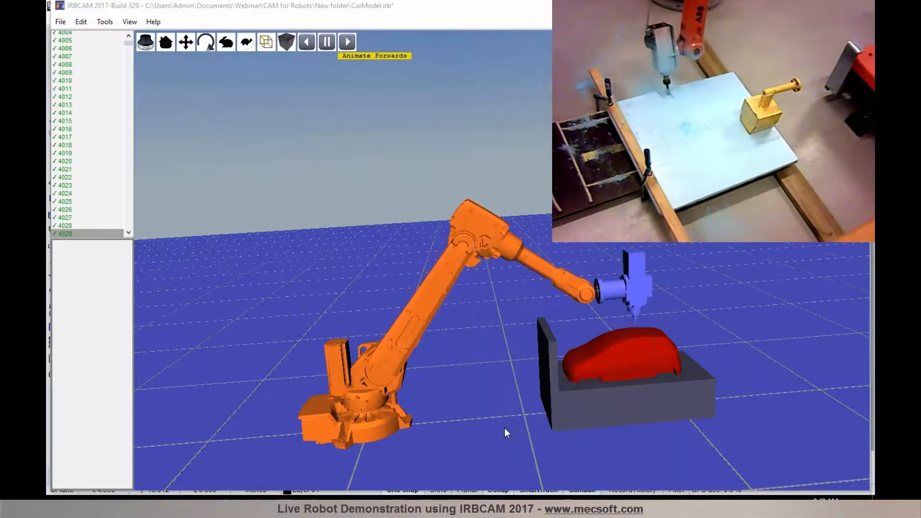
{"action": "left_click", "coordinate": [346, 42]}
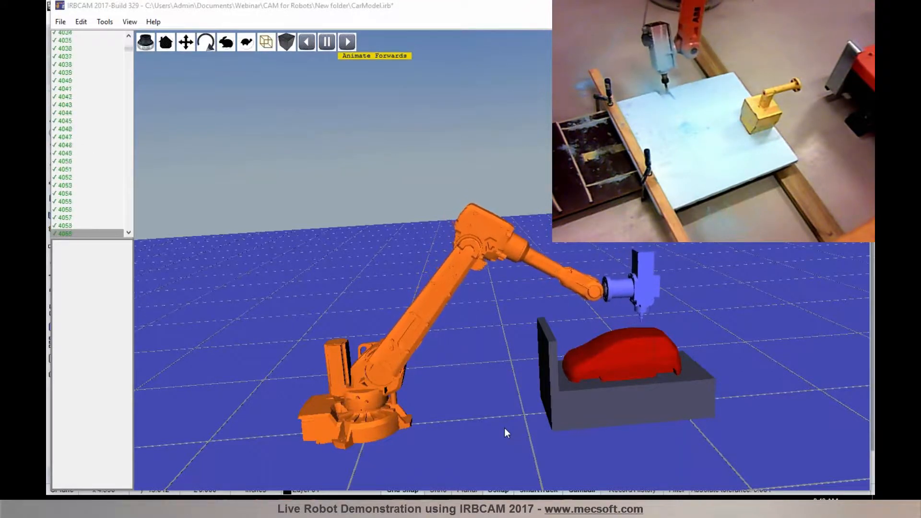
{"action": "left_click", "coordinate": [347, 41]}
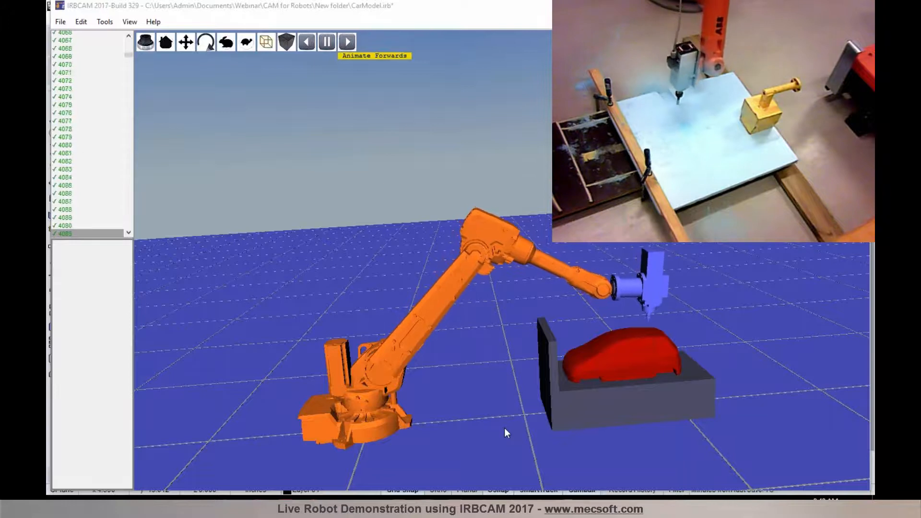
{"action": "left_click", "coordinate": [346, 42]}
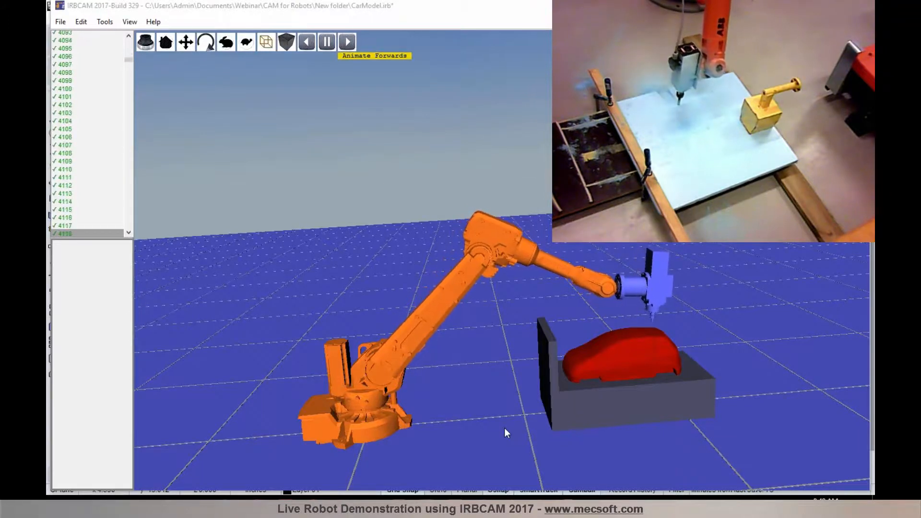
{"action": "left_click", "coordinate": [347, 41]}
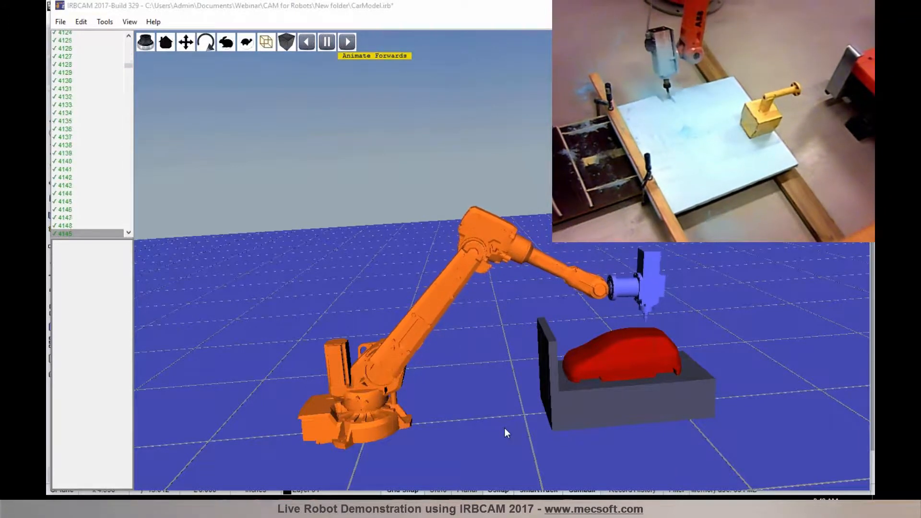
{"action": "left_click", "coordinate": [346, 41]}
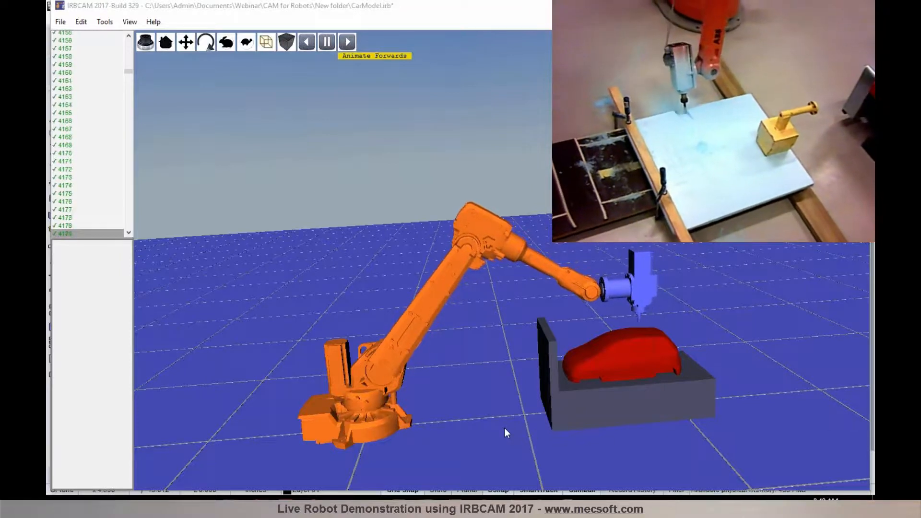
{"action": "left_click", "coordinate": [346, 42]}
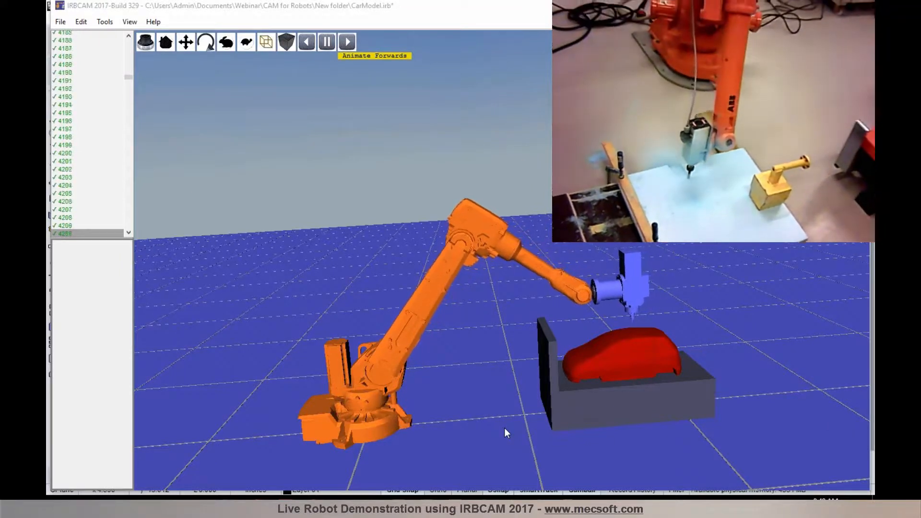
{"action": "left_click", "coordinate": [346, 41]}
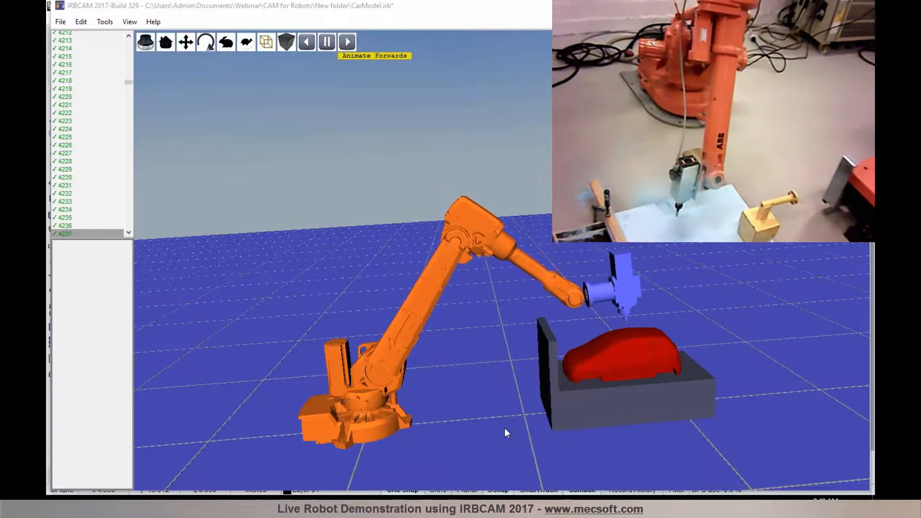
{"action": "left_click", "coordinate": [346, 41]}
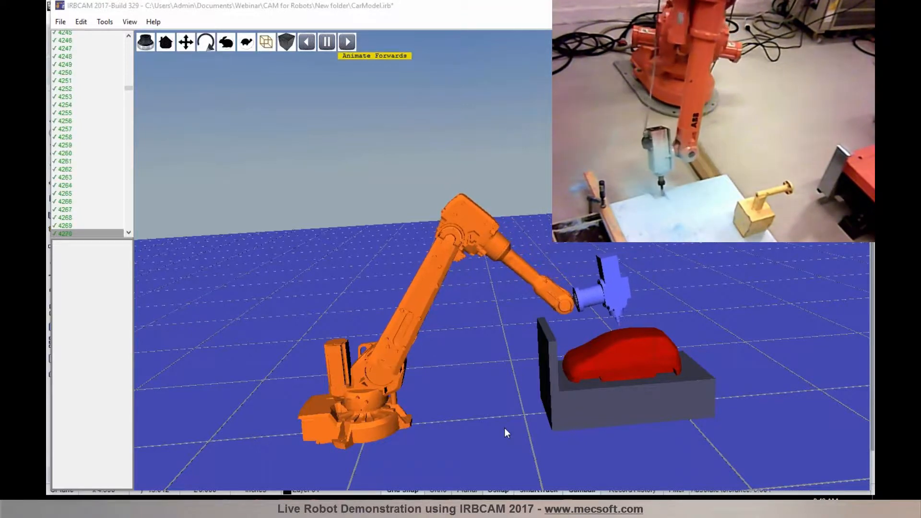
{"action": "left_click", "coordinate": [346, 41]}
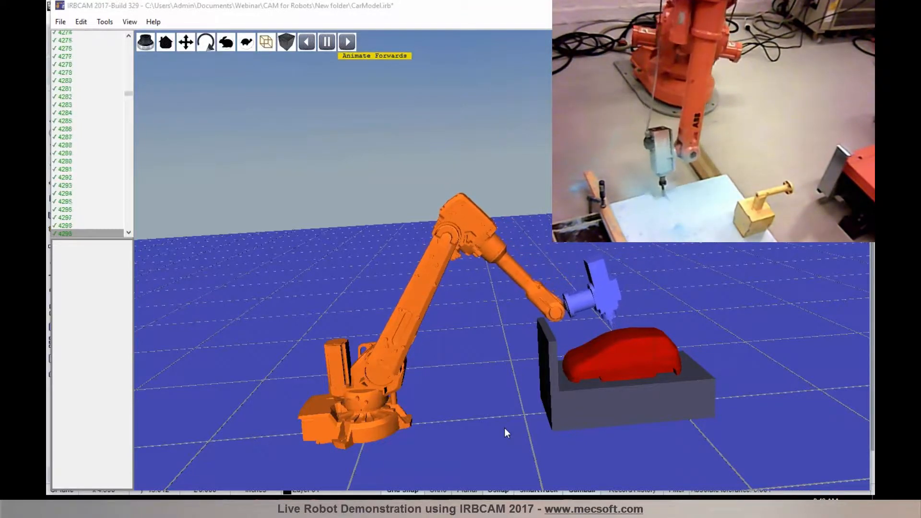
{"action": "left_click", "coordinate": [347, 42]}
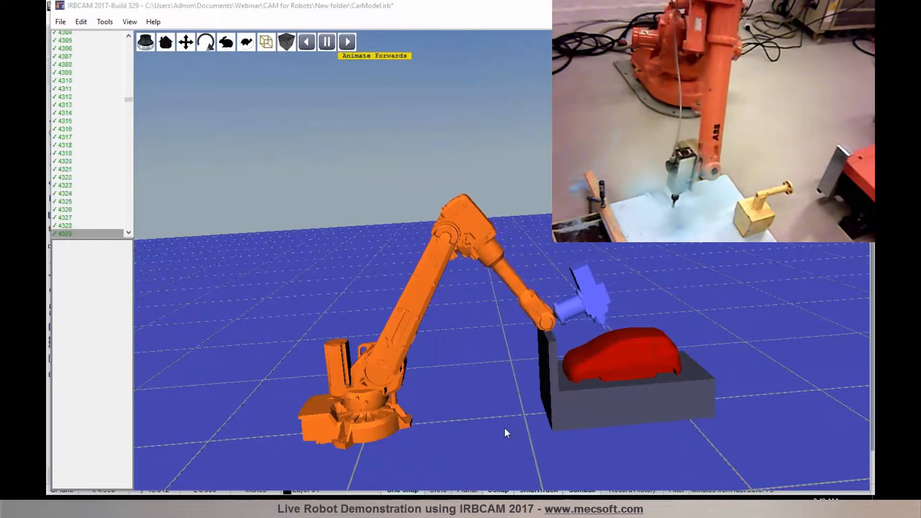
{"action": "left_click", "coordinate": [346, 42]}
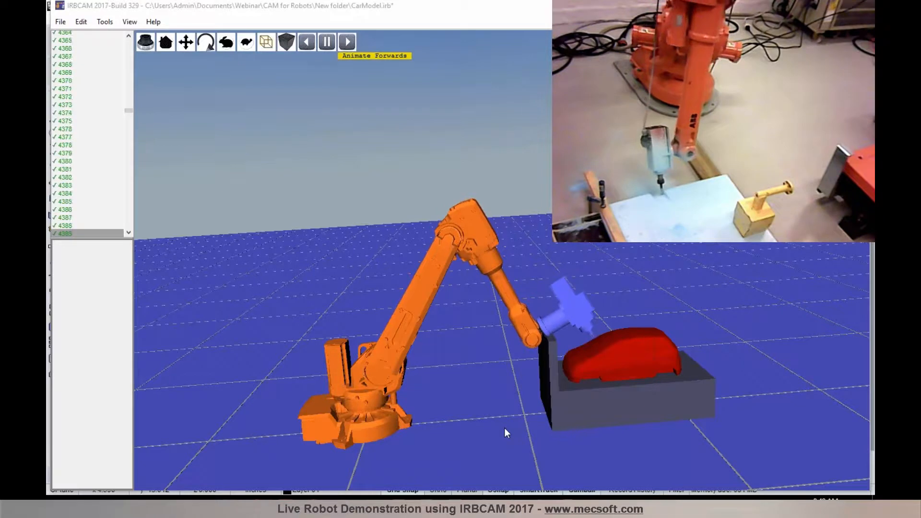
{"action": "left_click", "coordinate": [346, 41]}
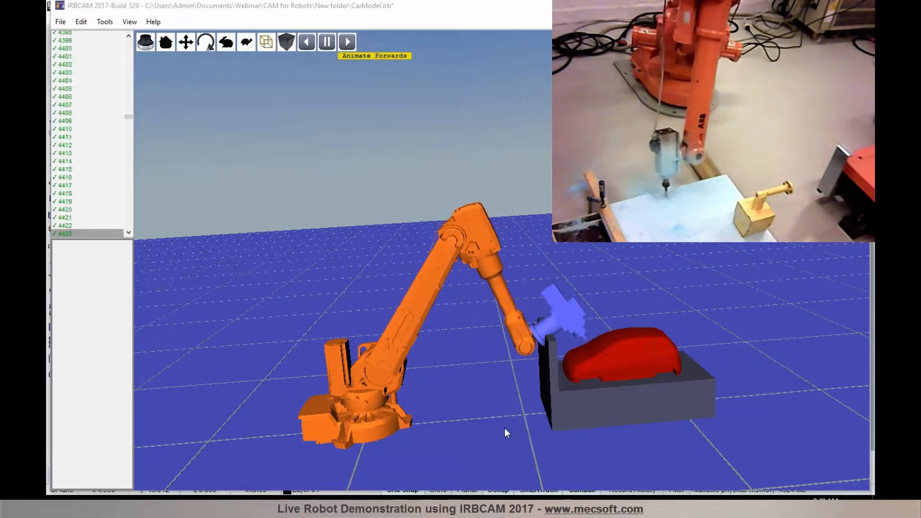
{"action": "left_click", "coordinate": [346, 41]}
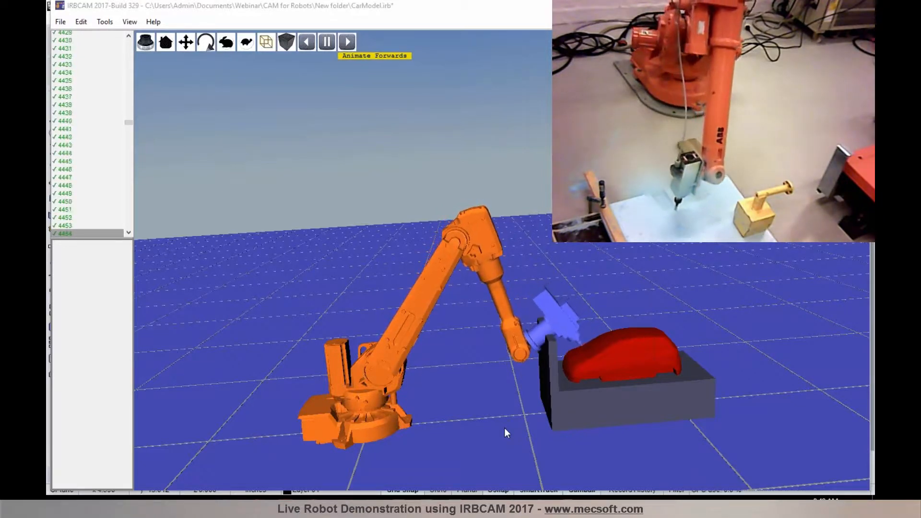
{"action": "left_click", "coordinate": [346, 41]}
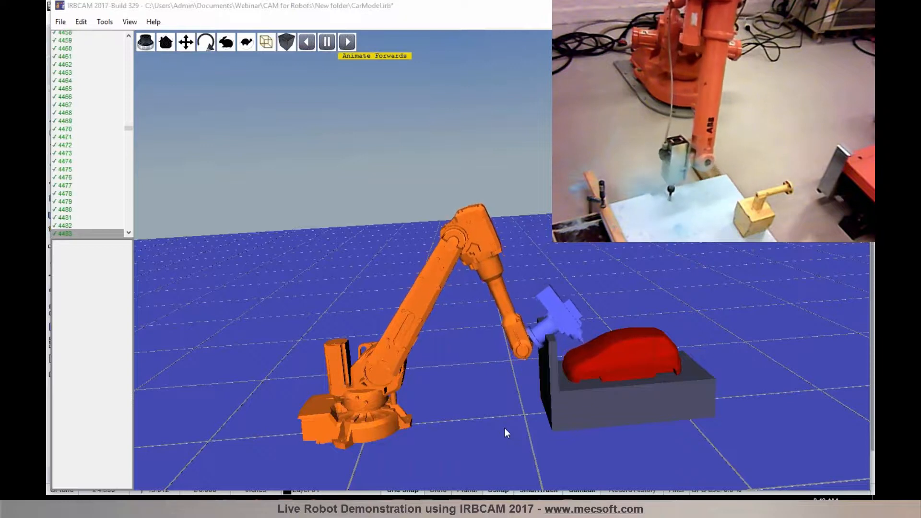
{"action": "left_click", "coordinate": [346, 41]}
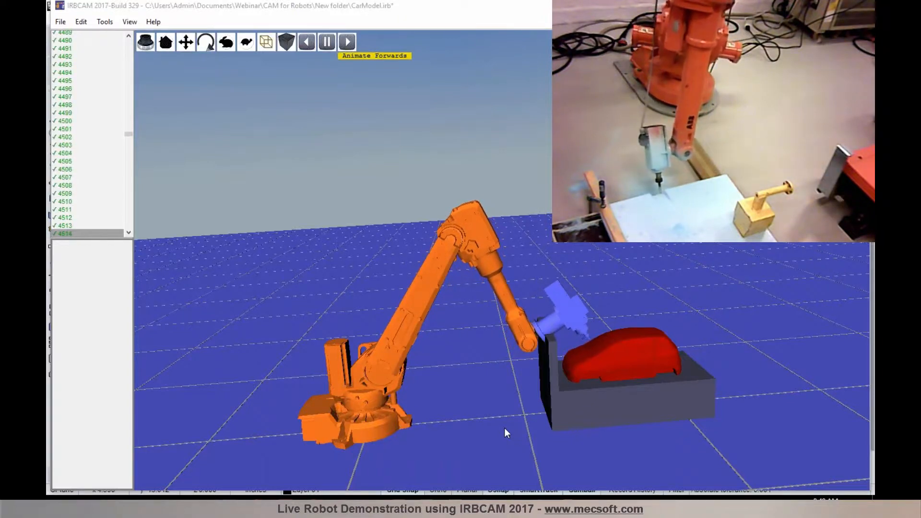
{"action": "left_click", "coordinate": [346, 41]}
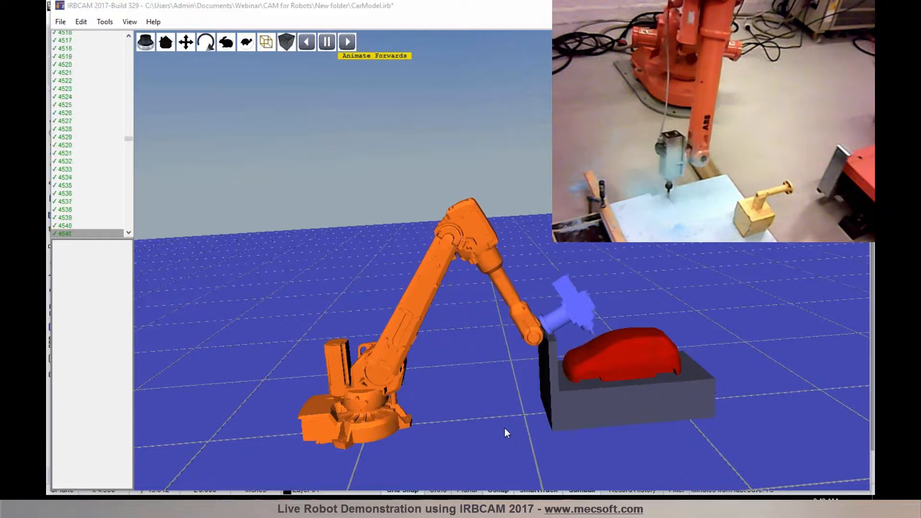
{"action": "left_click", "coordinate": [346, 42]}
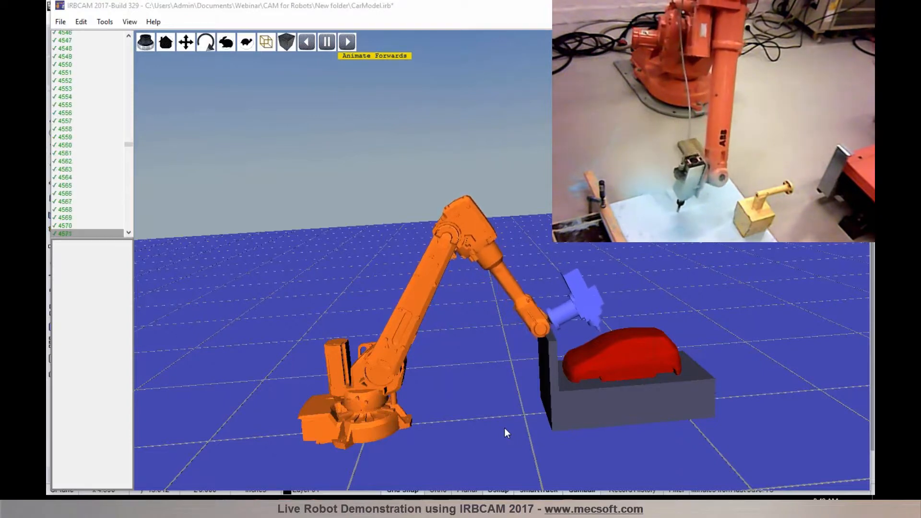
{"action": "left_click", "coordinate": [346, 41]}
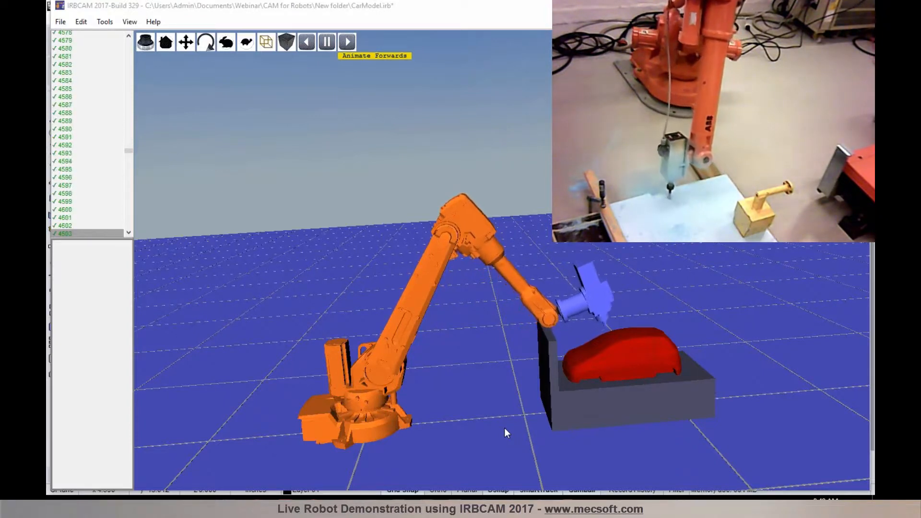
{"action": "left_click", "coordinate": [346, 41]}
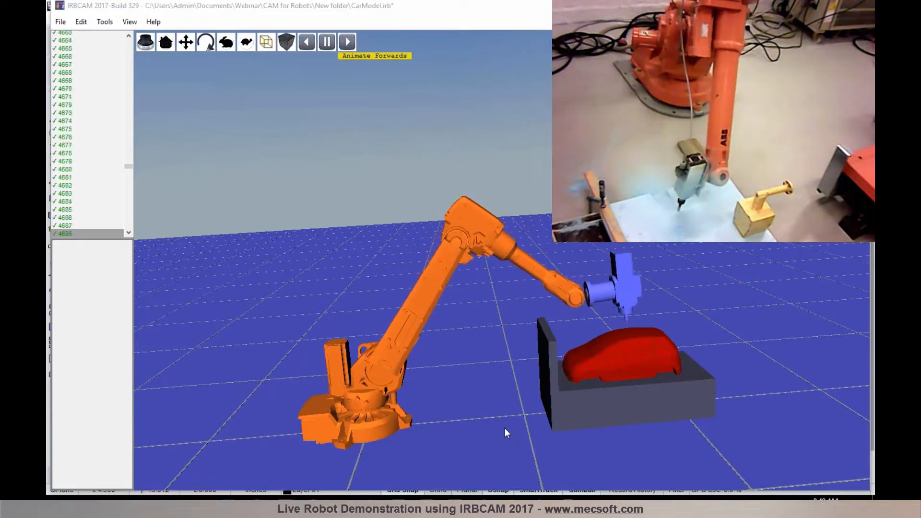
{"action": "left_click", "coordinate": [346, 41]}
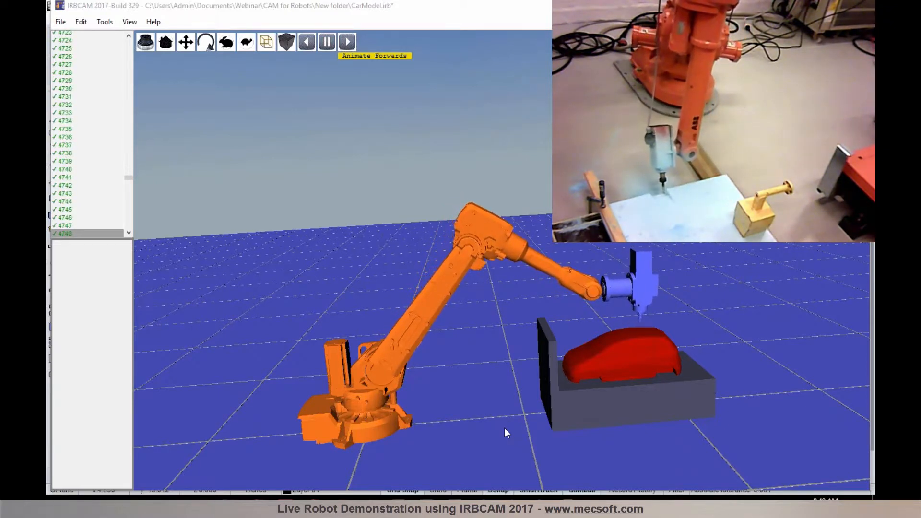
{"action": "left_click", "coordinate": [346, 41]}
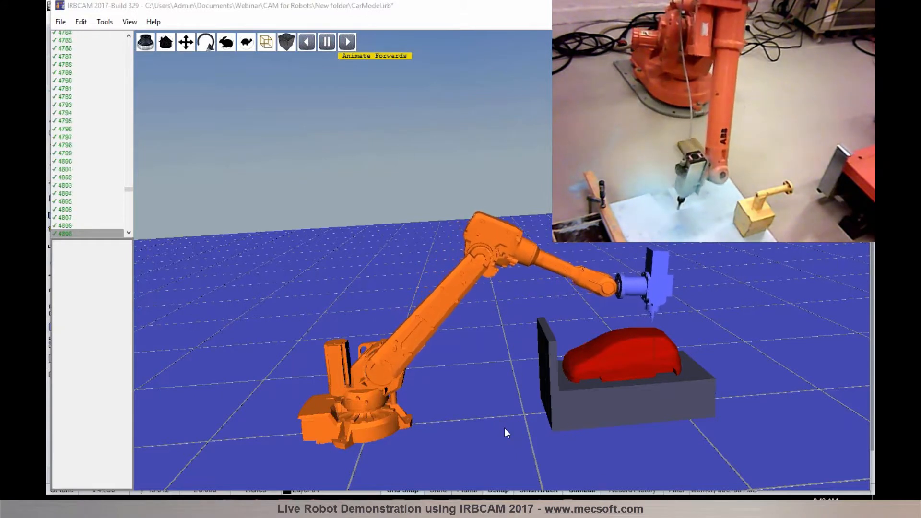
{"action": "left_click", "coordinate": [347, 41]}
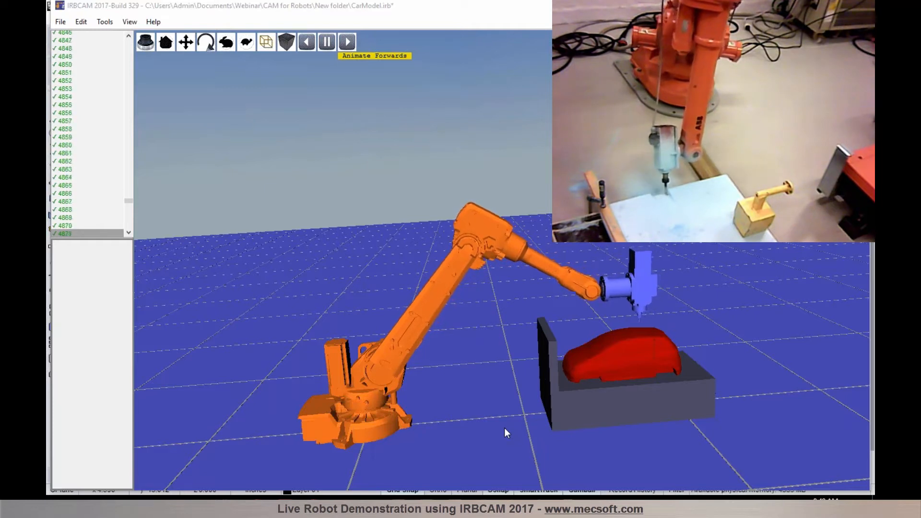
{"action": "left_click", "coordinate": [346, 41]}
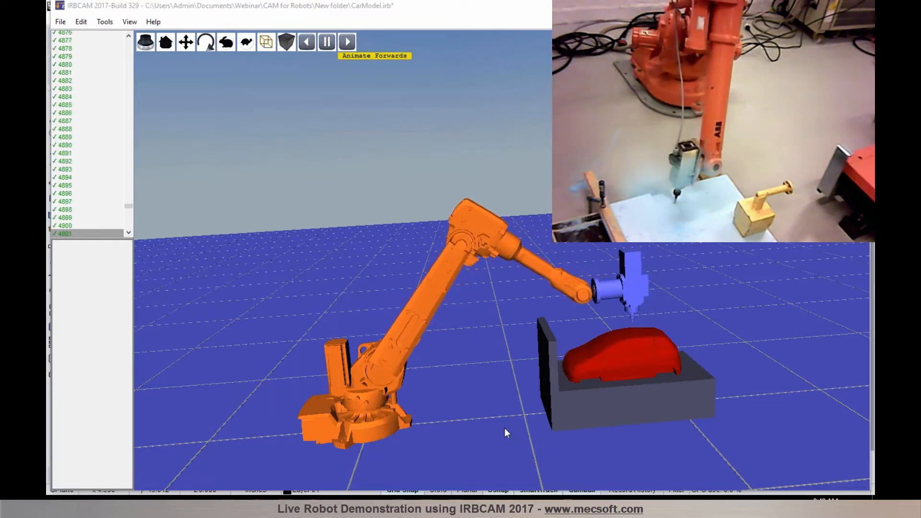
{"action": "left_click", "coordinate": [346, 42]}
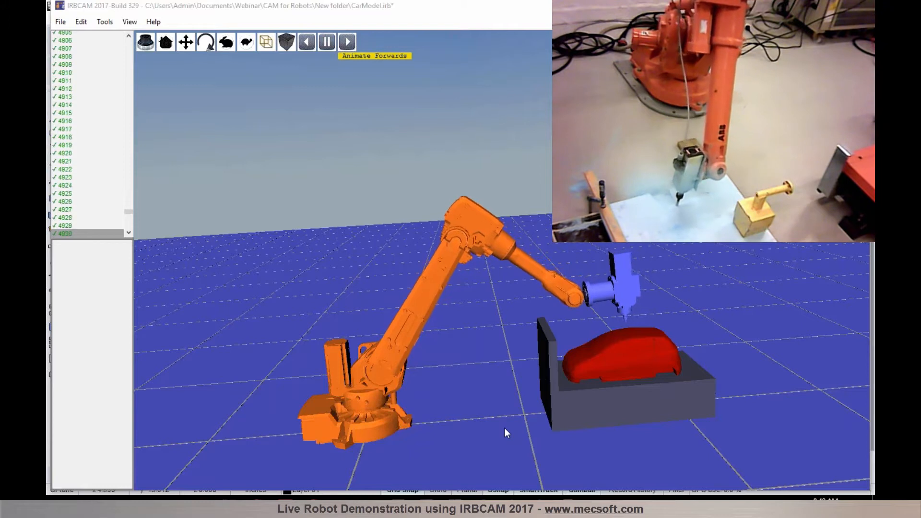
{"action": "left_click", "coordinate": [346, 41]}
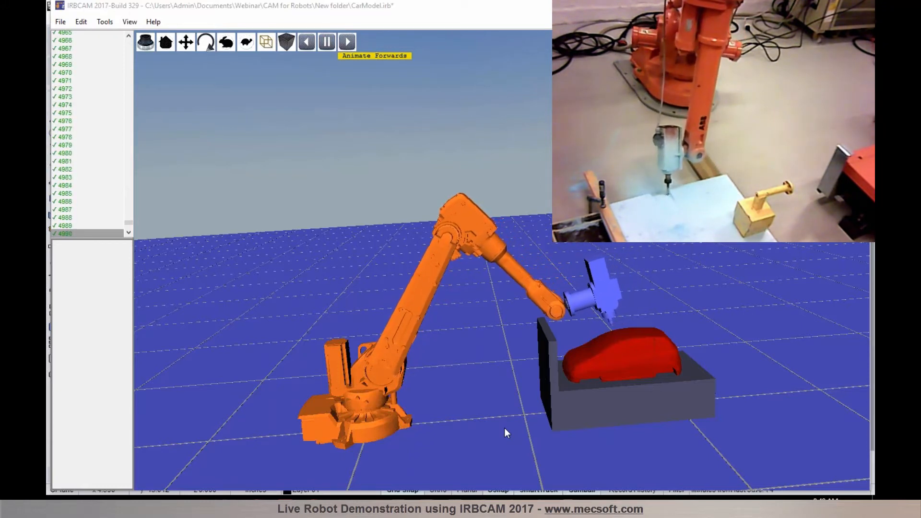
{"action": "left_click", "coordinate": [347, 42]}
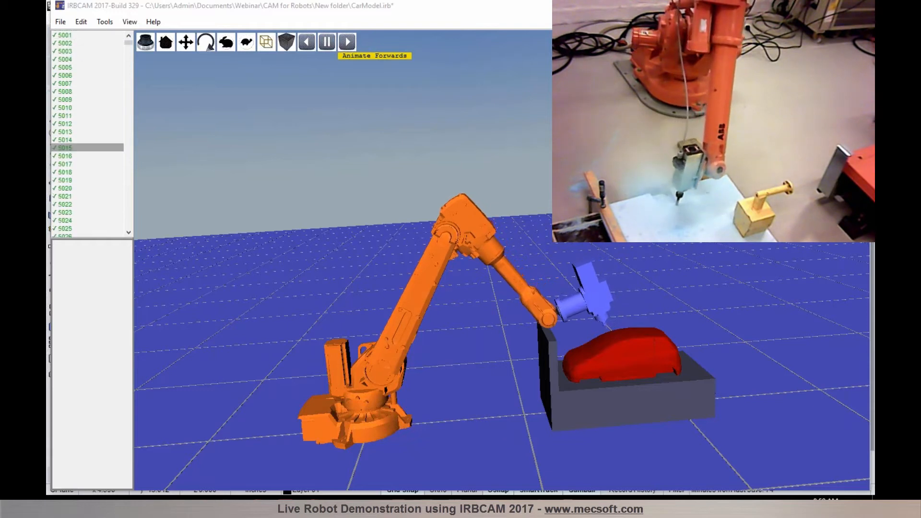
{"action": "left_click", "coordinate": [346, 42]}
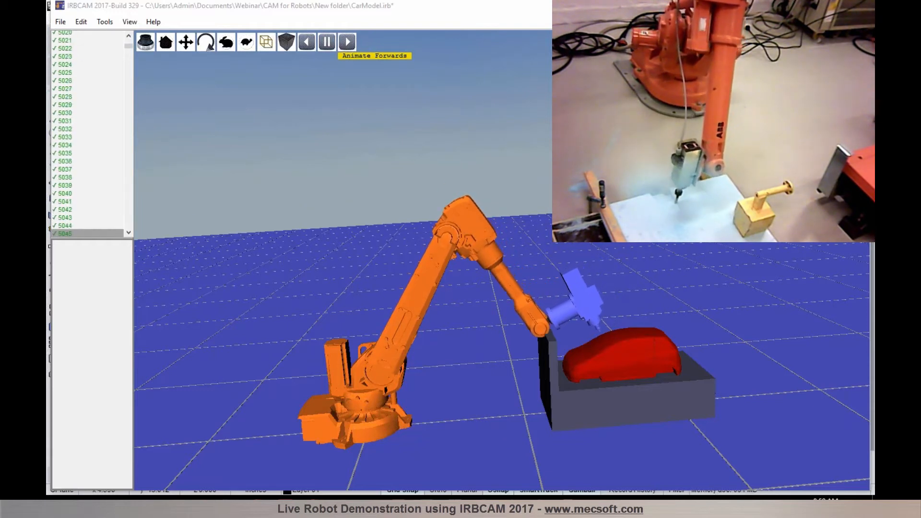
{"action": "left_click", "coordinate": [346, 41]}
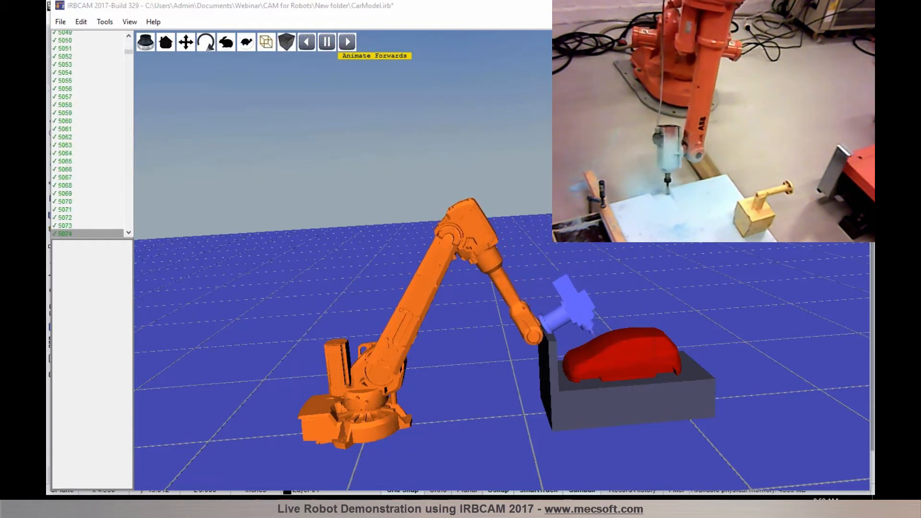